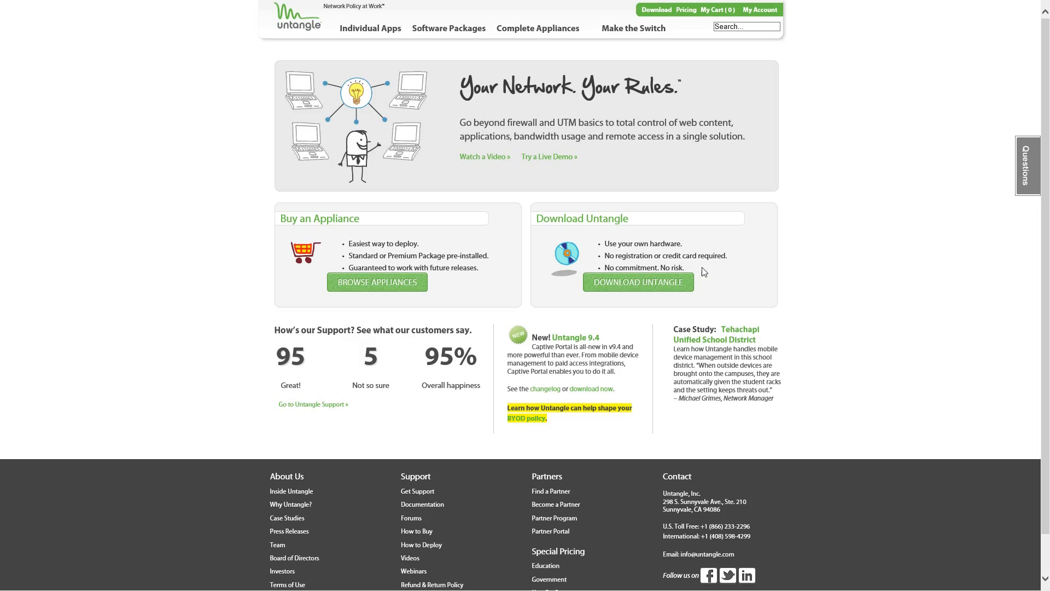
mouse_move(600, 242)
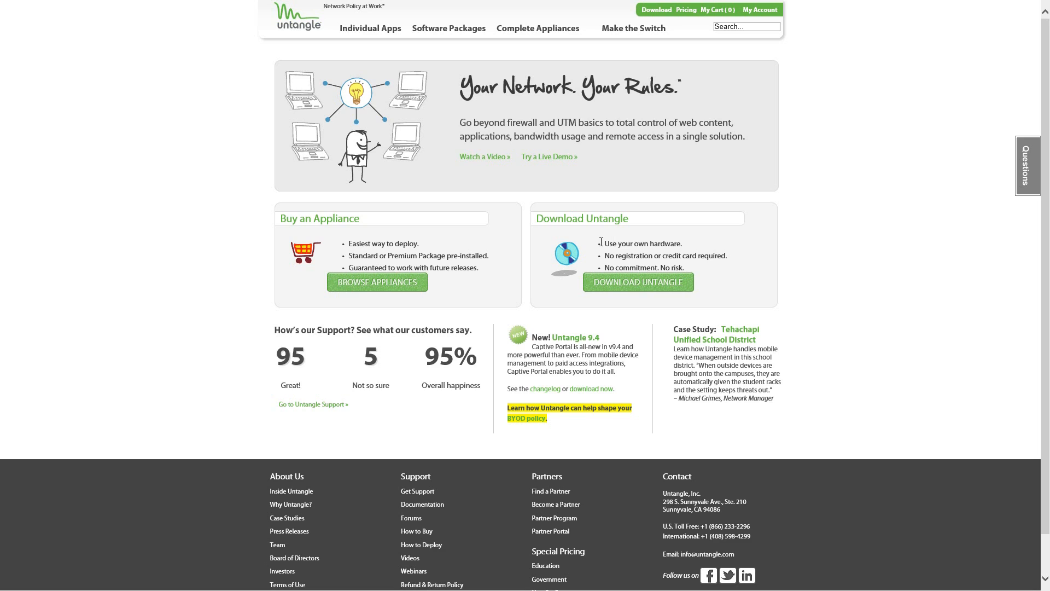
On the download page, choose the 64-bit version USB image and start its download
left_click(637, 282)
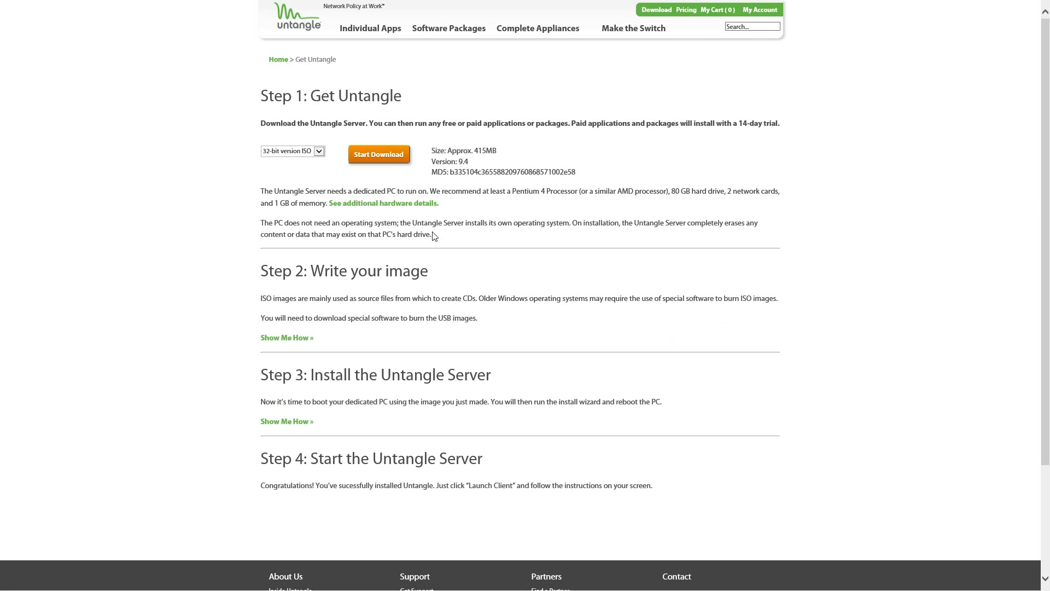
left_click(292, 150)
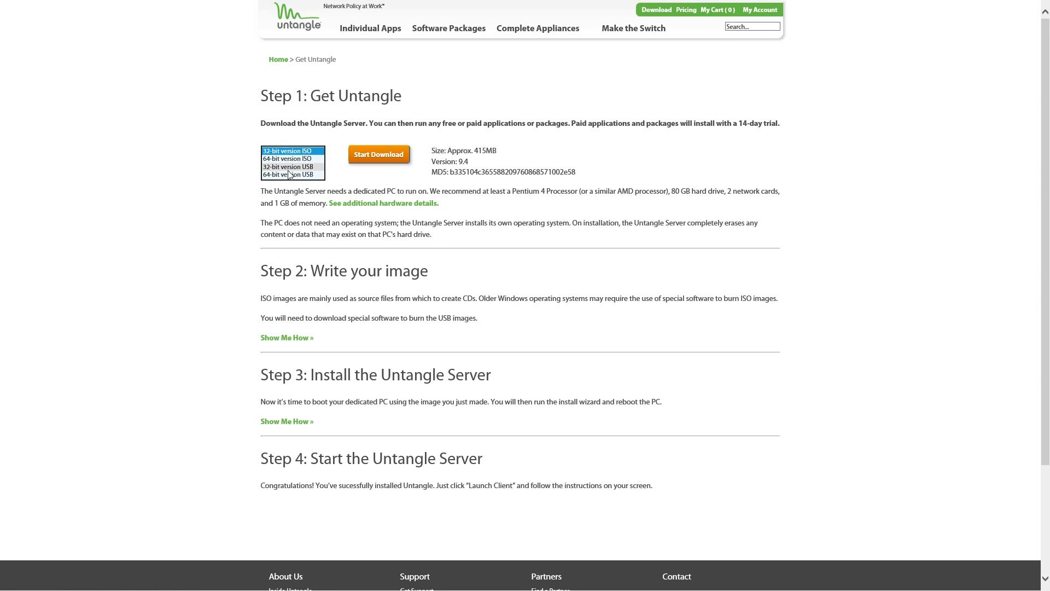
left_click(288, 174)
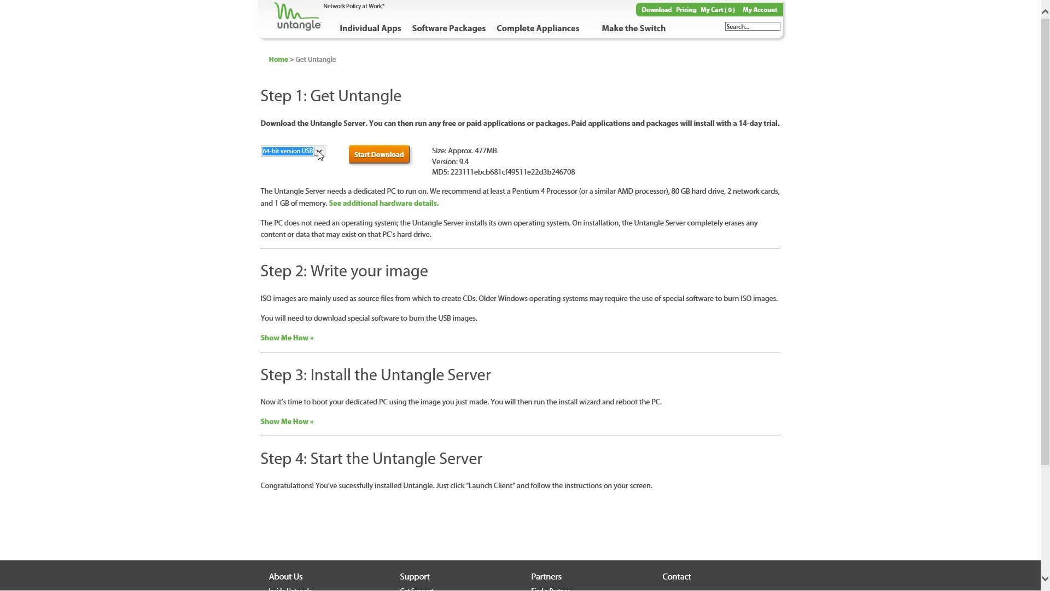
left_click(292, 151)
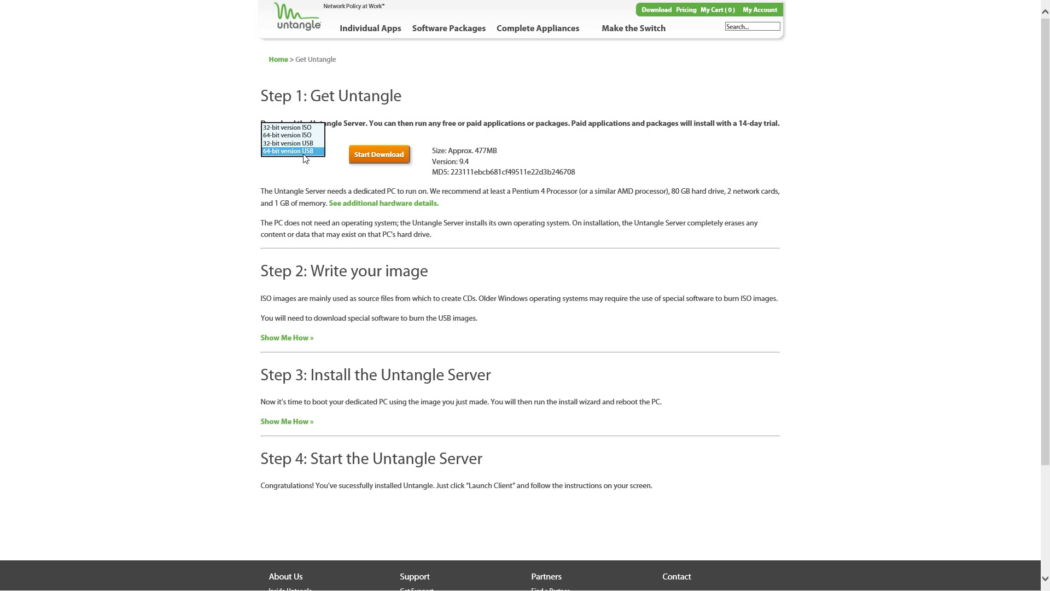
left_click(291, 151)
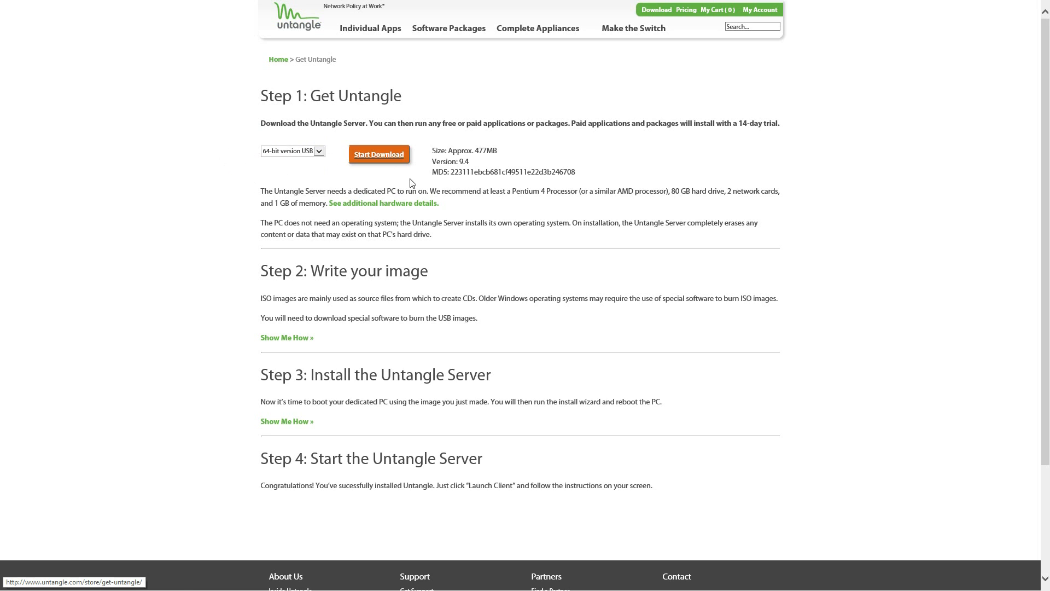
left_click(378, 155)
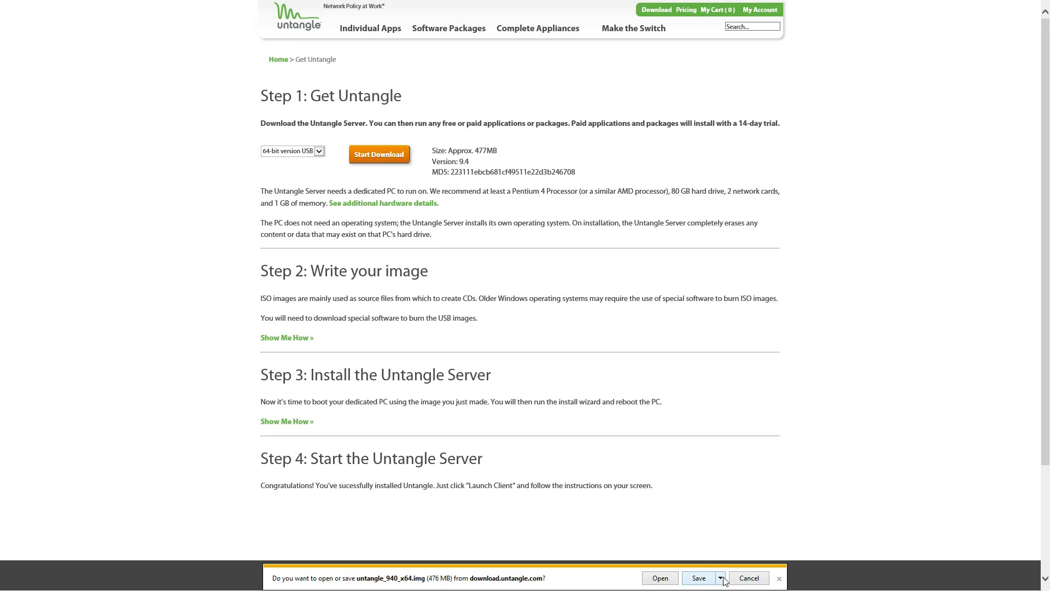
mouse_move(706, 580)
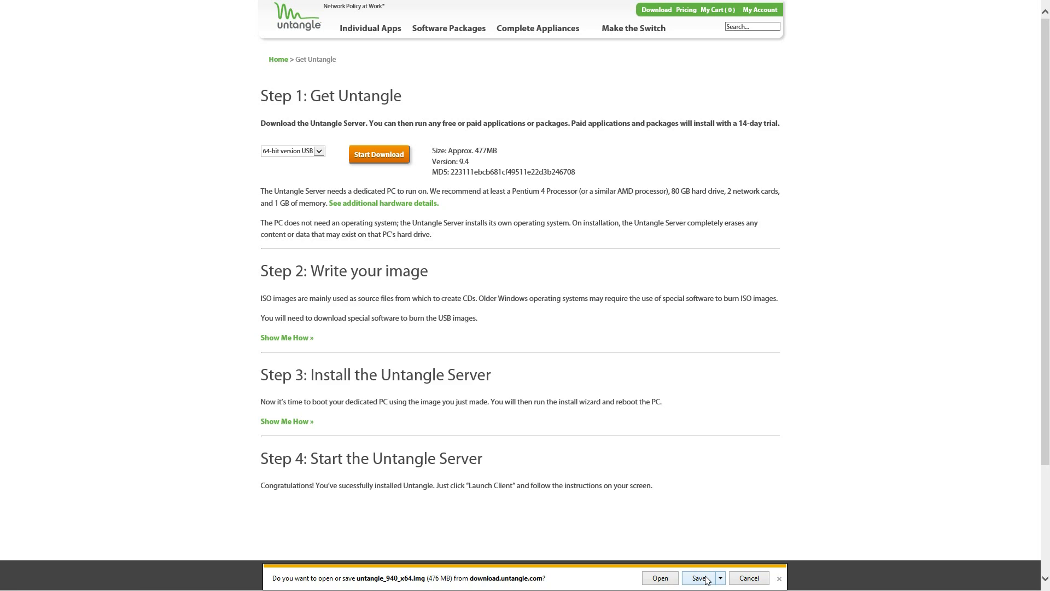
Save untangle_940_x64.img from the download prompt
left_click(699, 578)
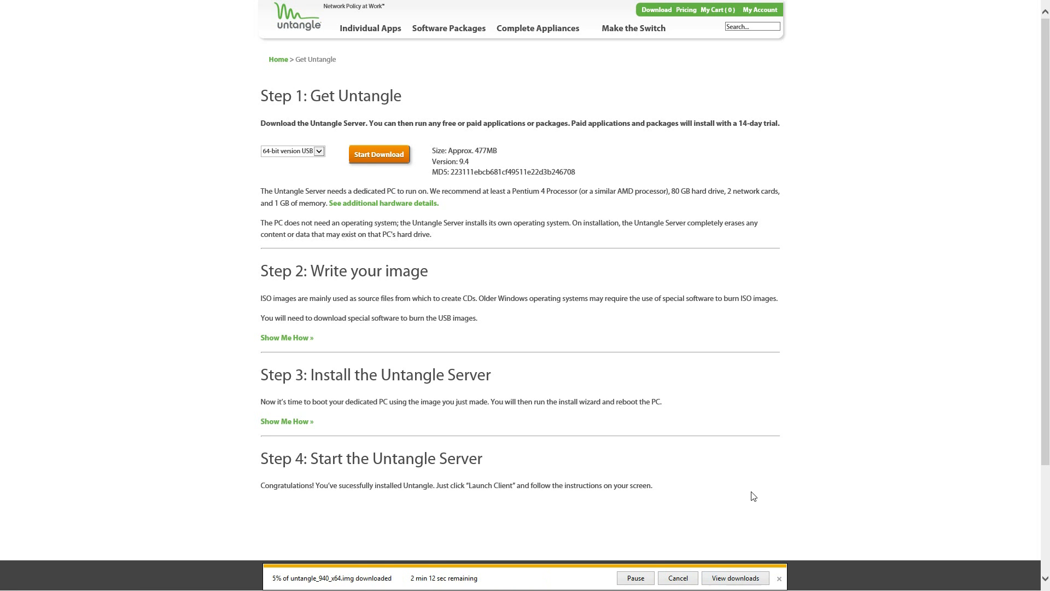
mouse_move(616, 513)
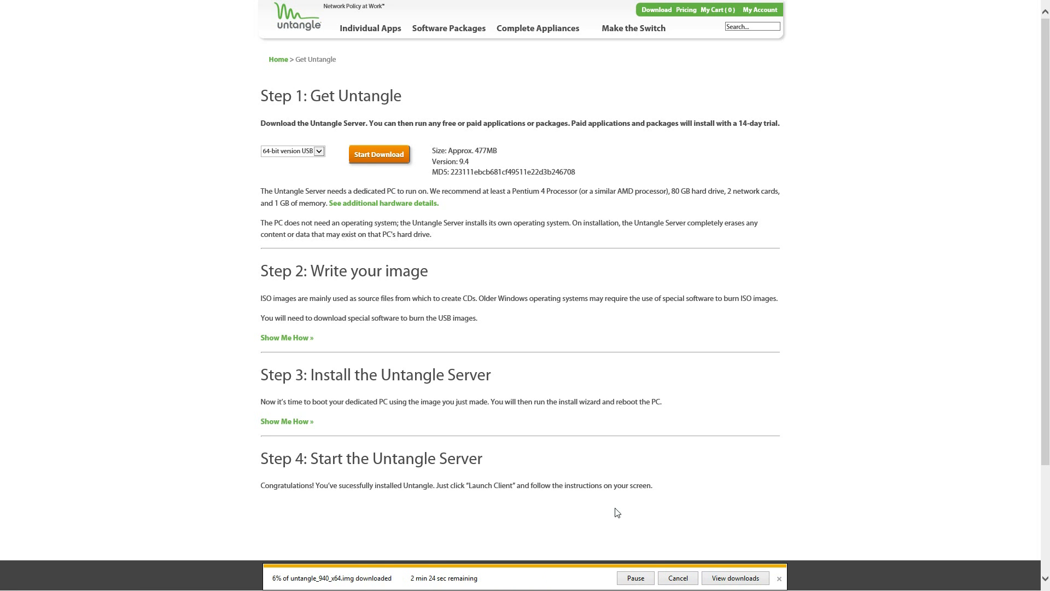
mouse_move(334, 472)
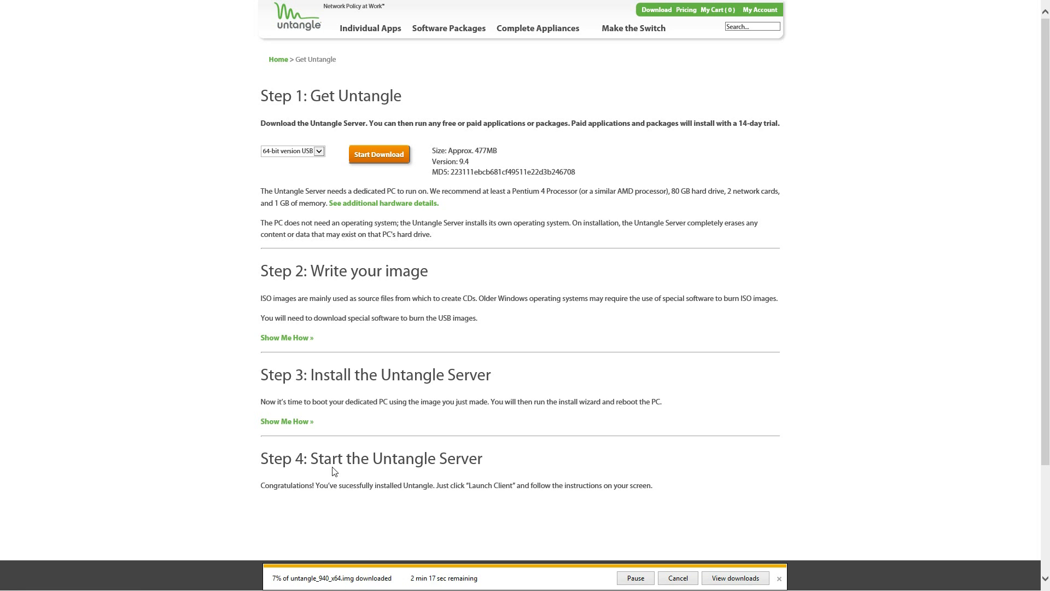
mouse_move(311, 414)
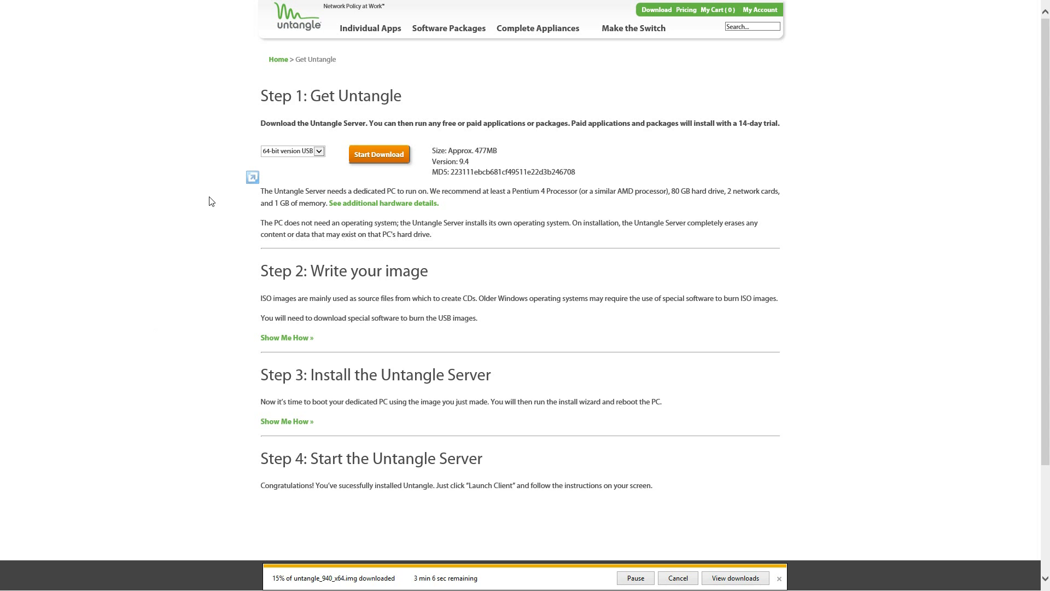
mouse_move(238, 272)
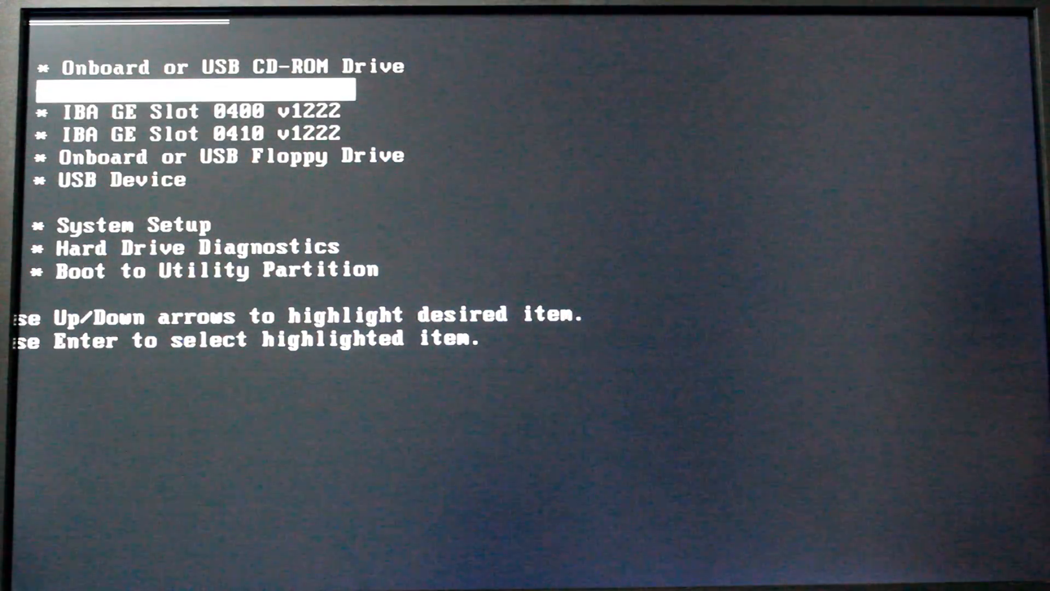
Boot from USB Device and launch Graphical install (normal mode)
key("down")
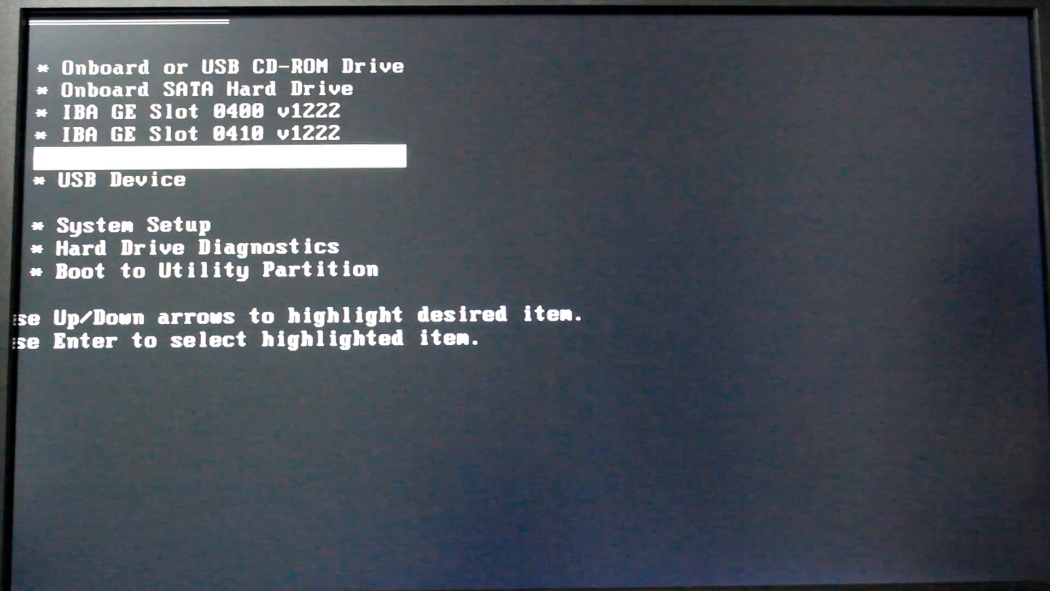
key("Down")
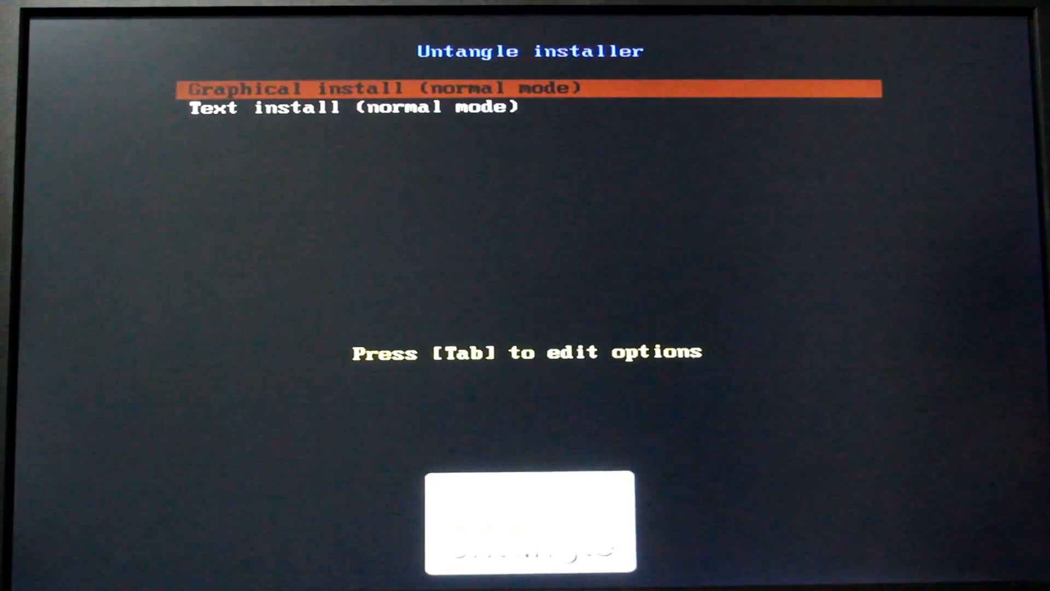
key("Return")
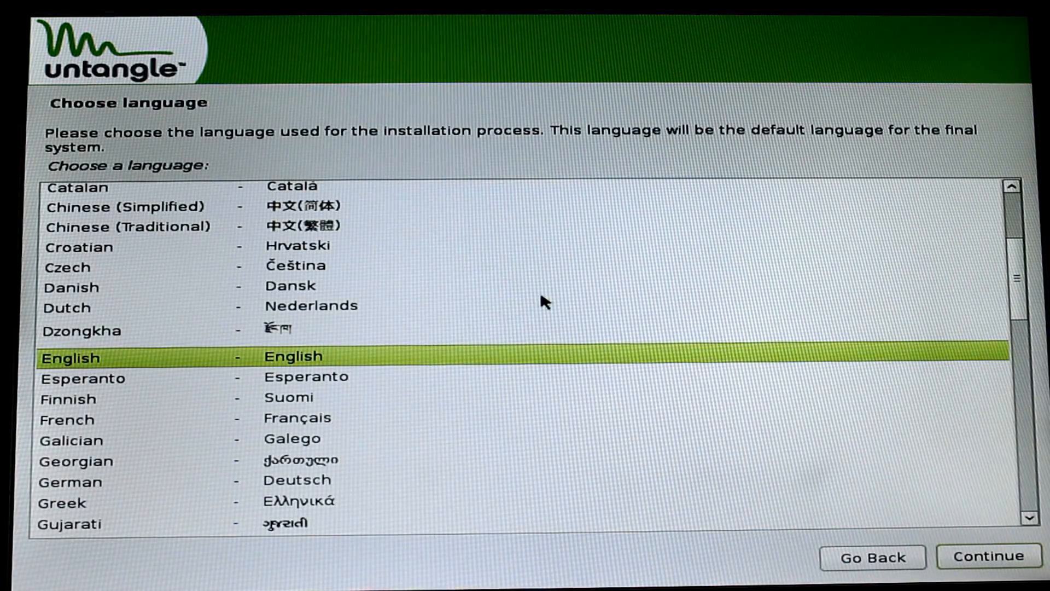
mouse_move(561, 379)
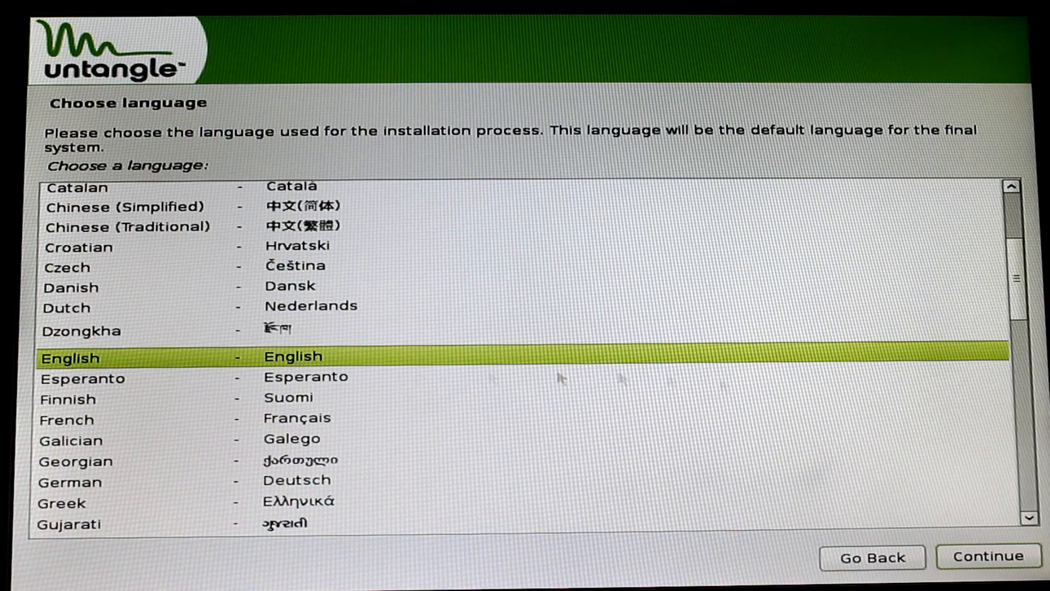
Choose English language, United Kingdom location and the British English keymap
left_click(986, 557)
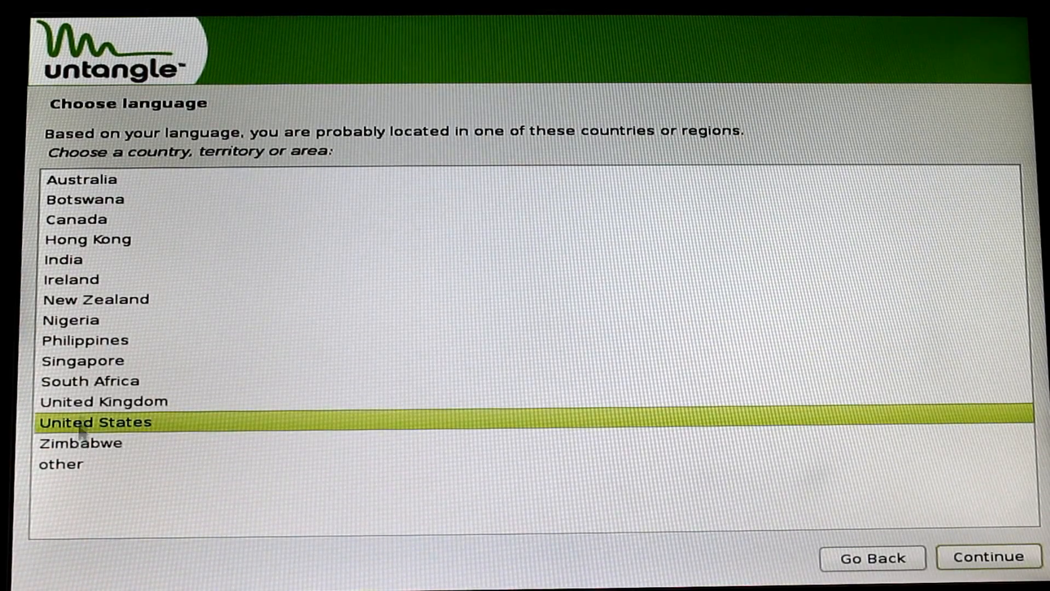
left_click(101, 401)
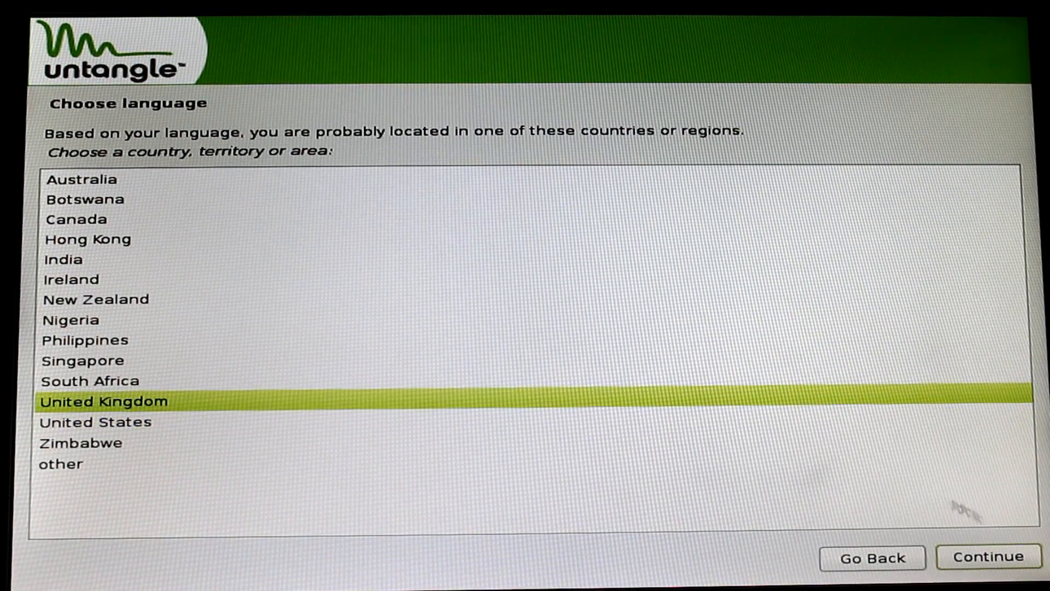
left_click(987, 557)
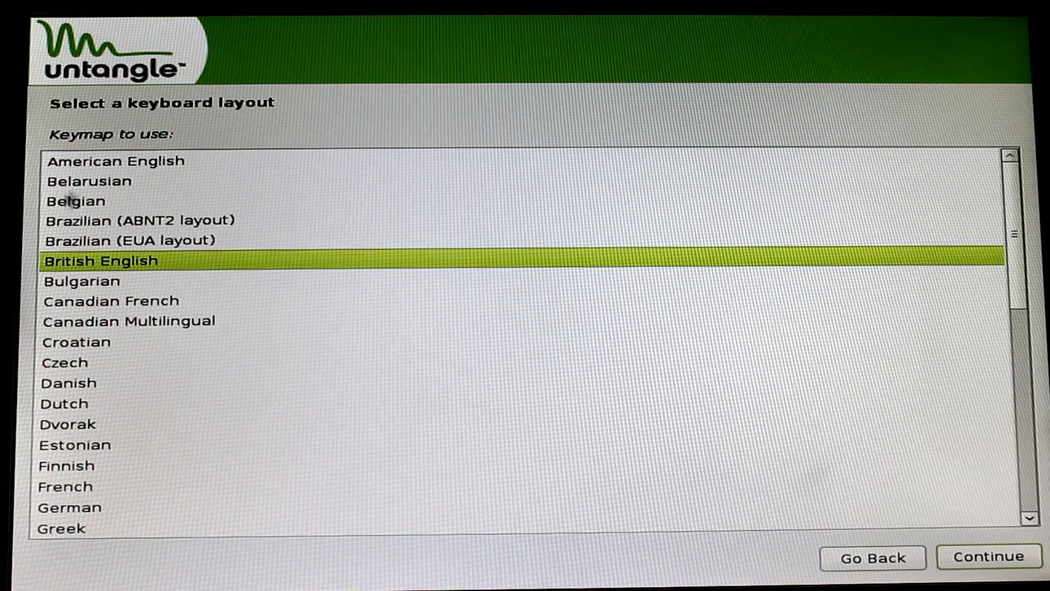
left_click(988, 557)
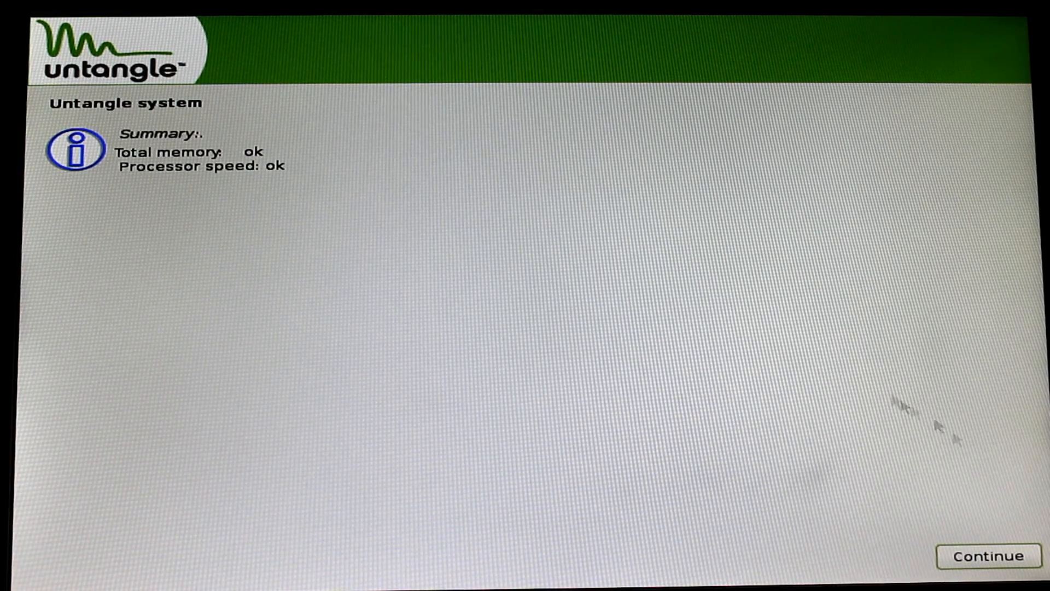
Accept the memory and processor summary and confirm Yes to formatting the disk
left_click(986, 556)
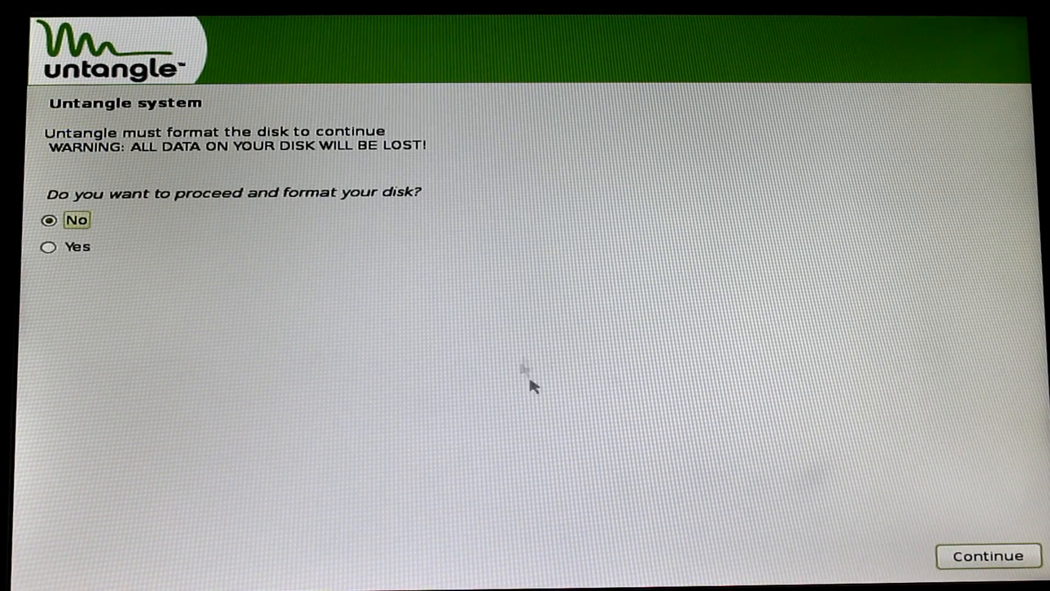
mouse_move(231, 307)
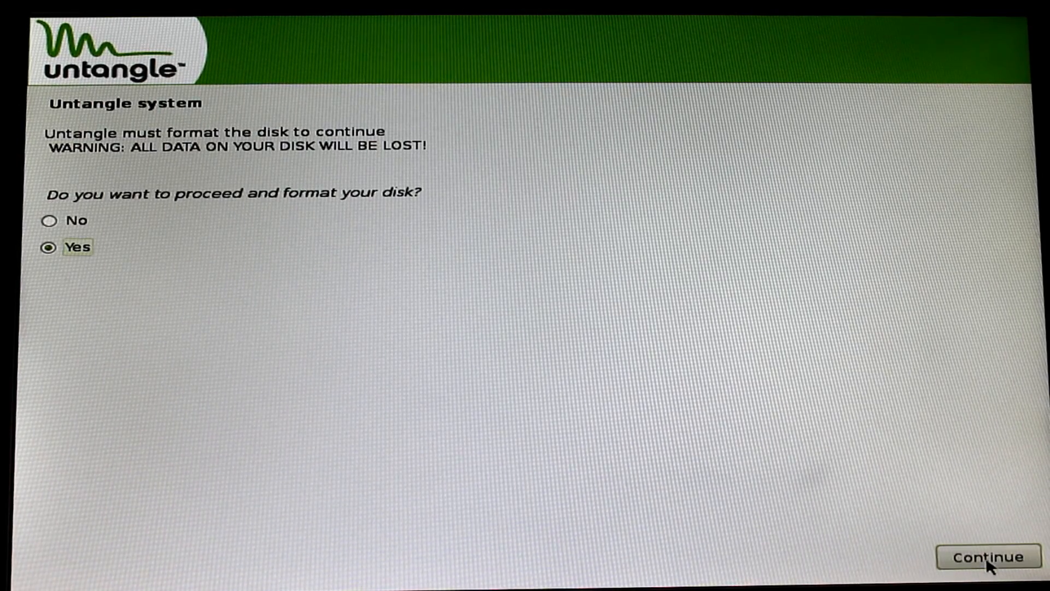
left_click(987, 557)
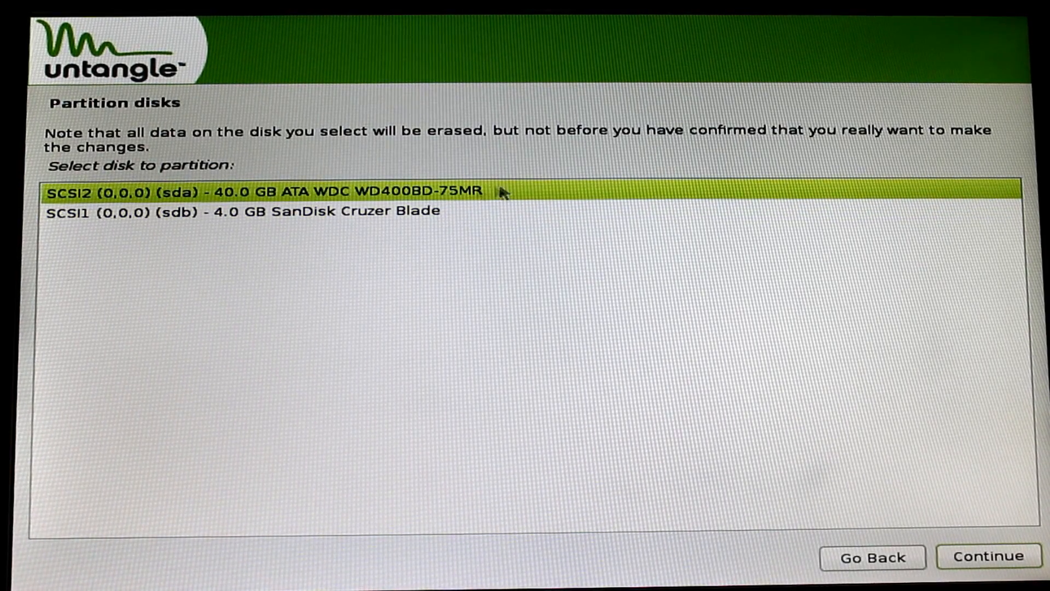
Install onto the 40.0 GB ATA WDC disk (sda)
left_click(988, 557)
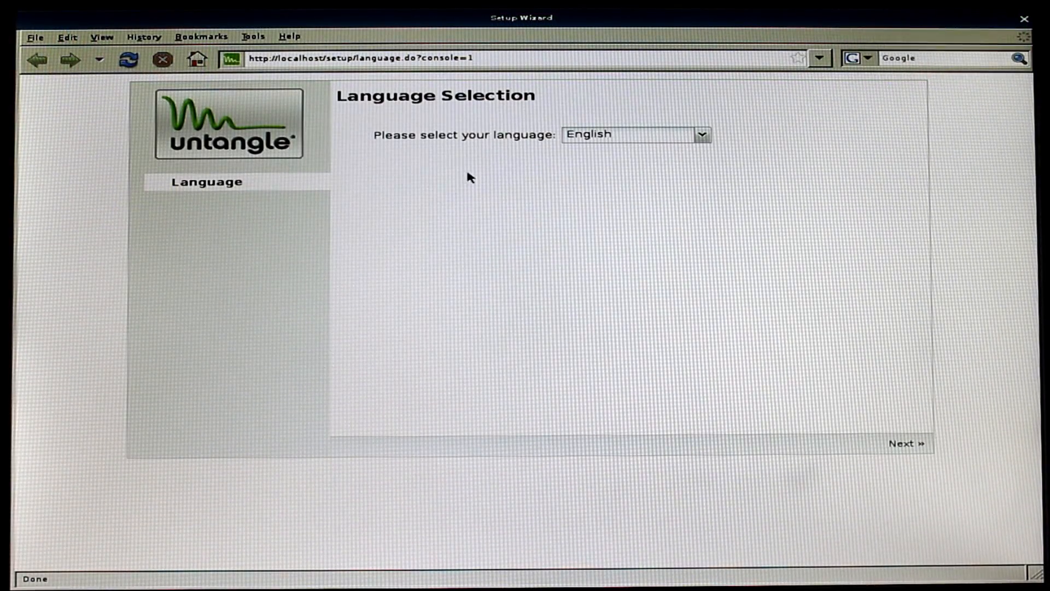
mouse_move(945, 445)
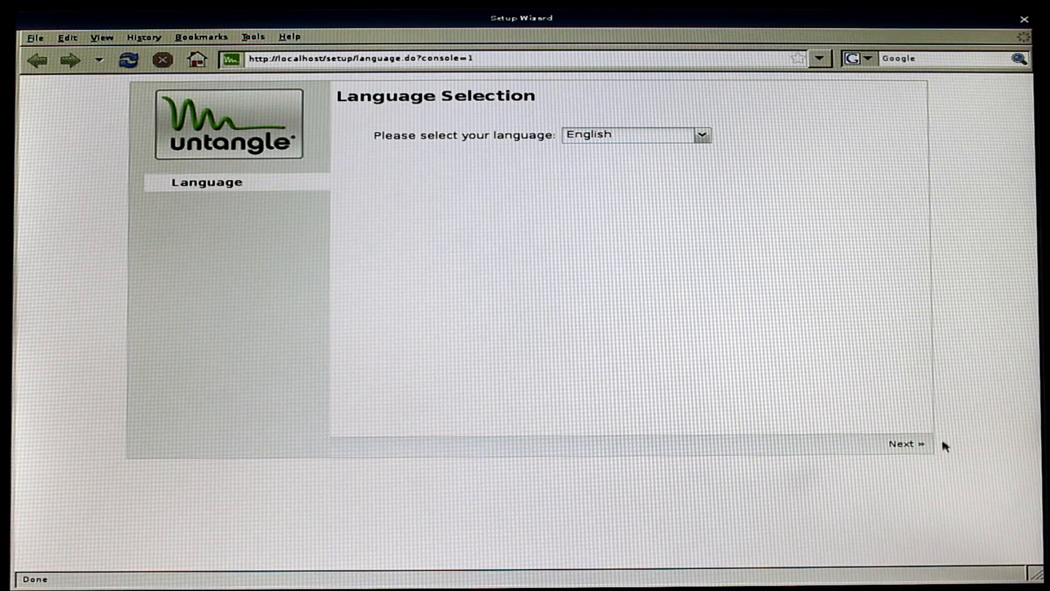
Keep English, pass the welcome page, and save the admin password and Europe/London timezone
left_click(906, 444)
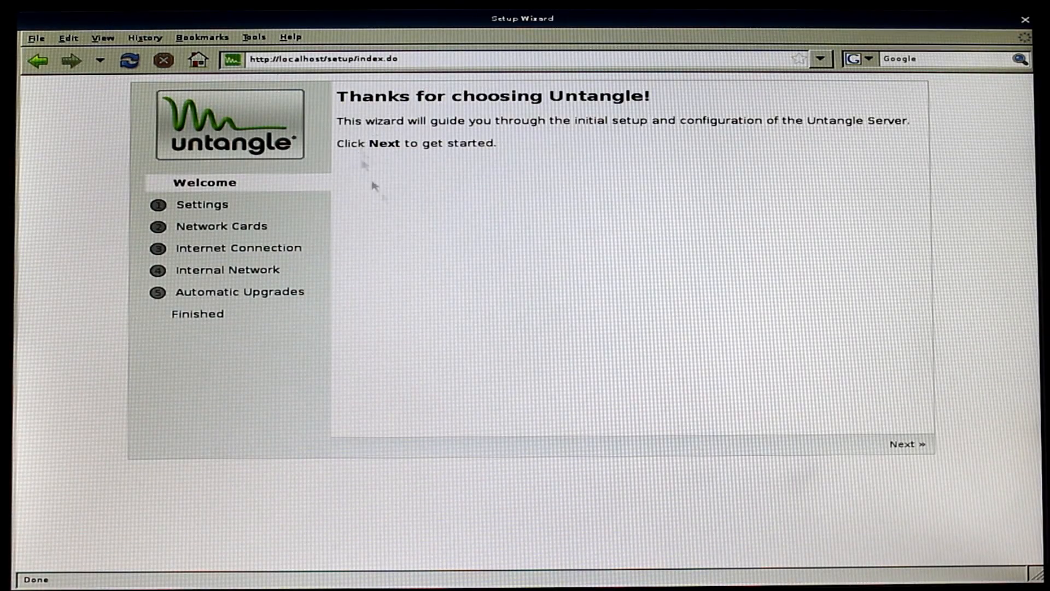
mouse_move(394, 92)
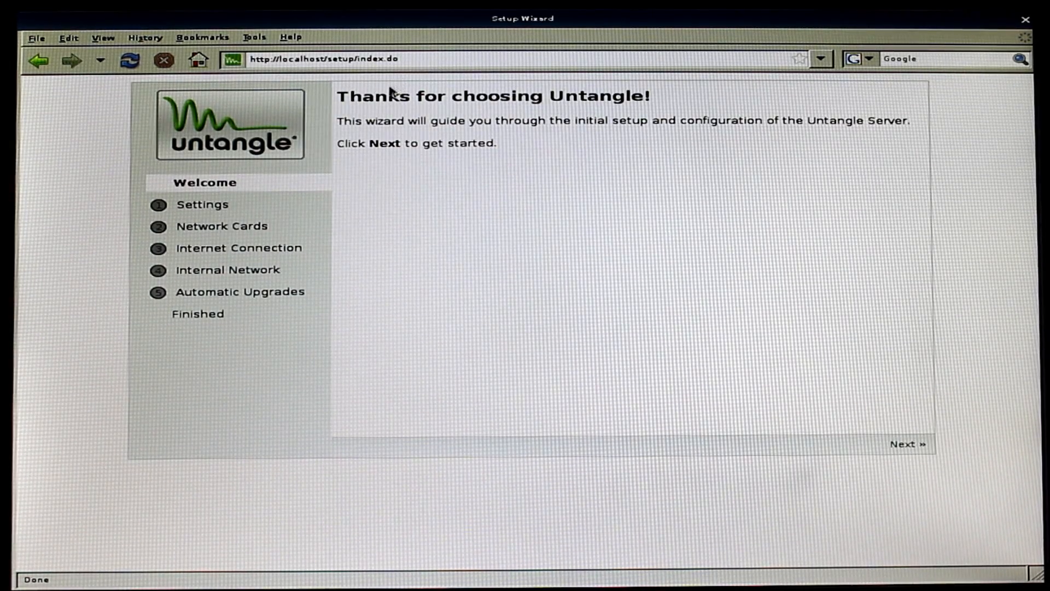
mouse_move(908, 444)
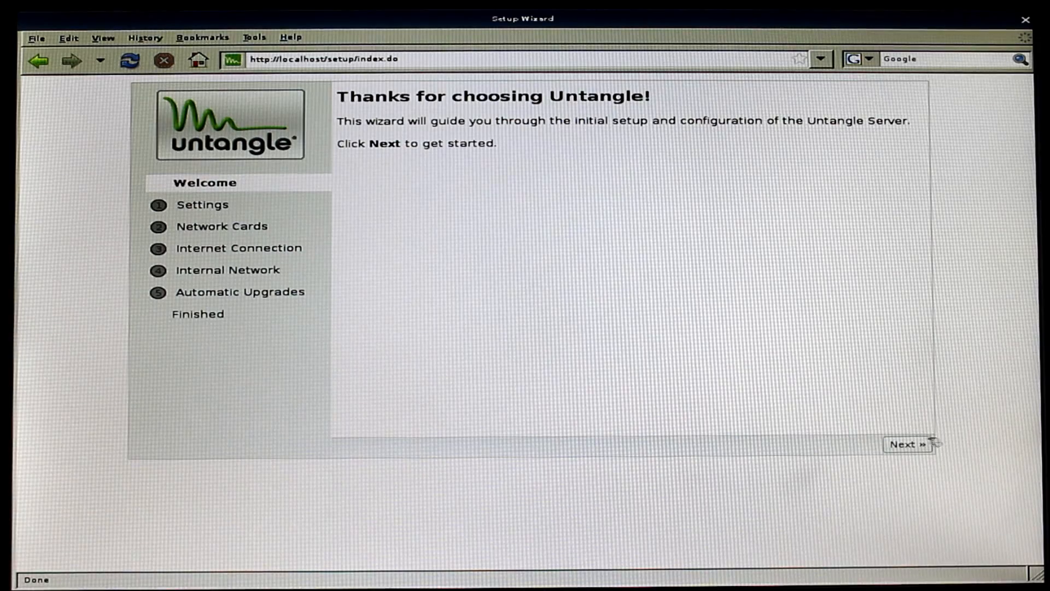
left_click(906, 444)
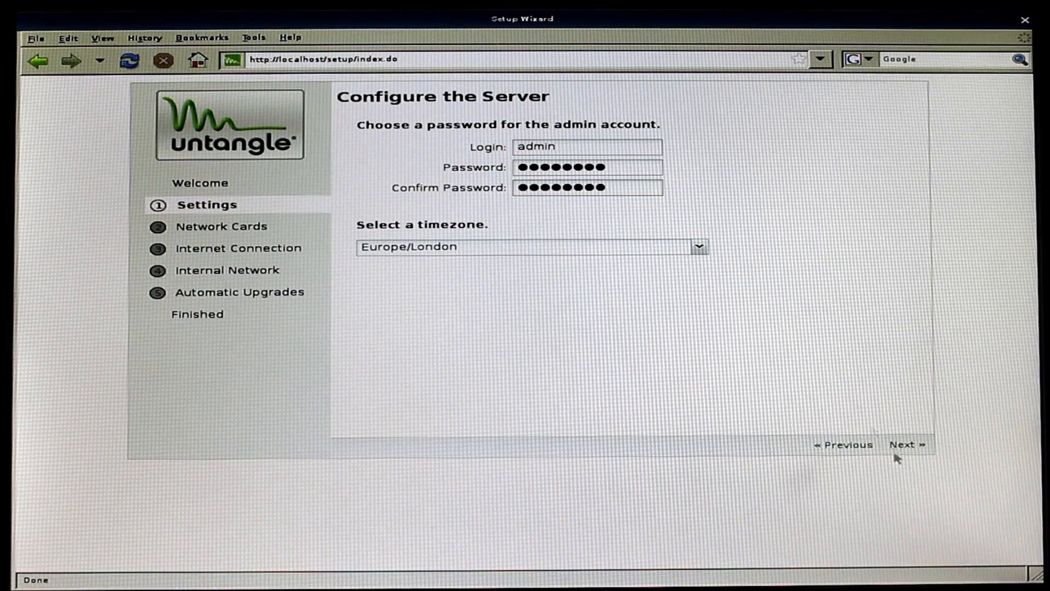
left_click(904, 444)
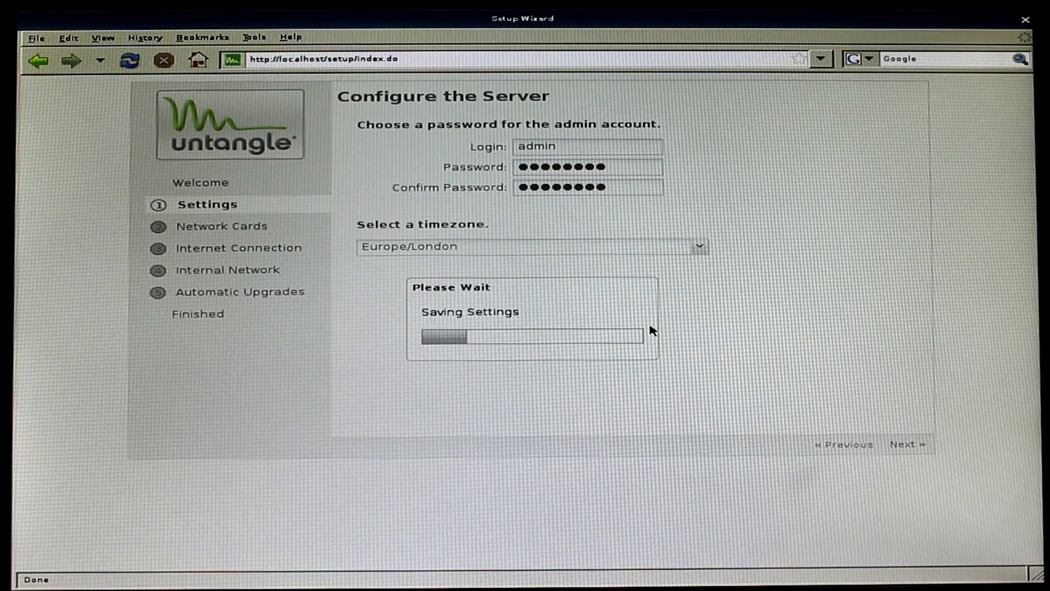
left_click(907, 443)
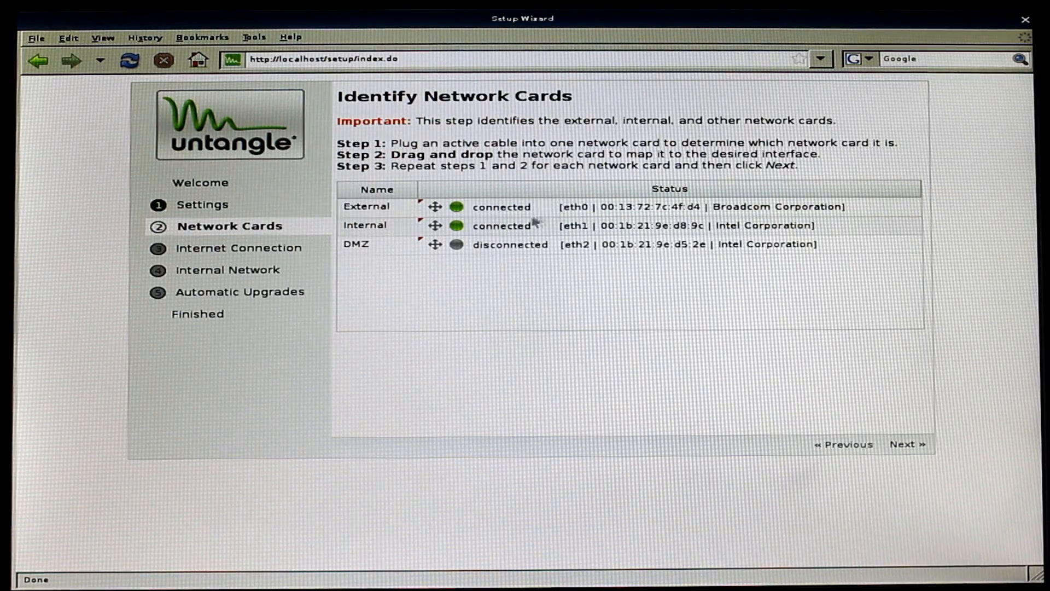
mouse_move(637, 265)
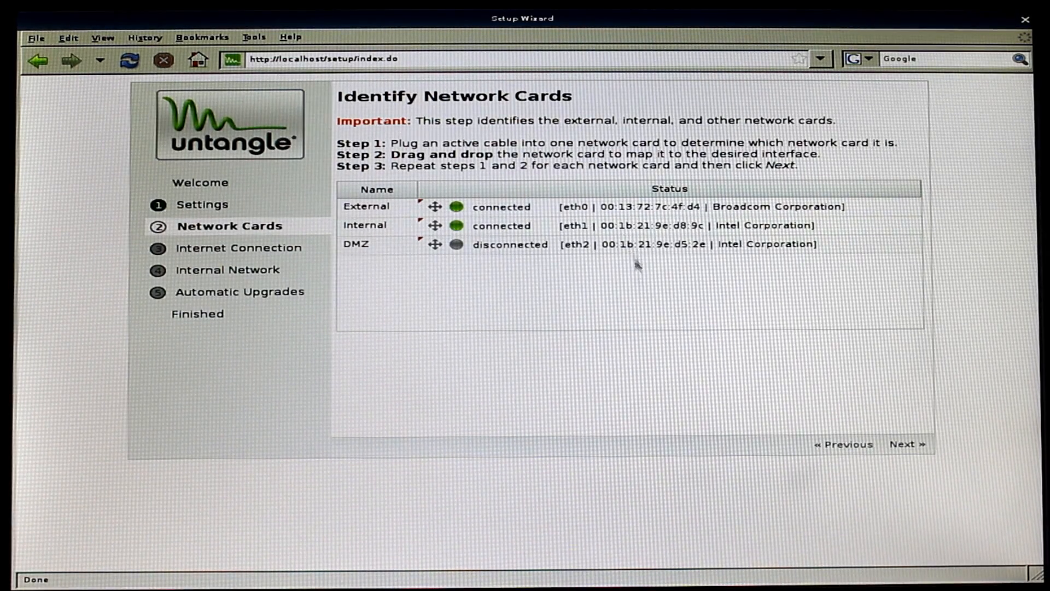
mouse_move(645, 323)
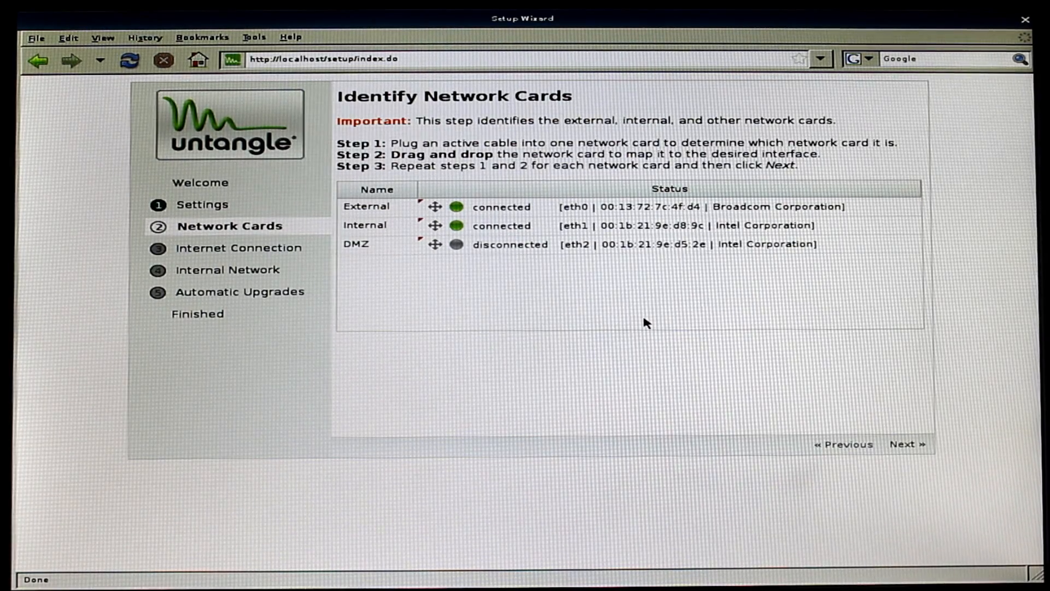
mouse_move(315, 215)
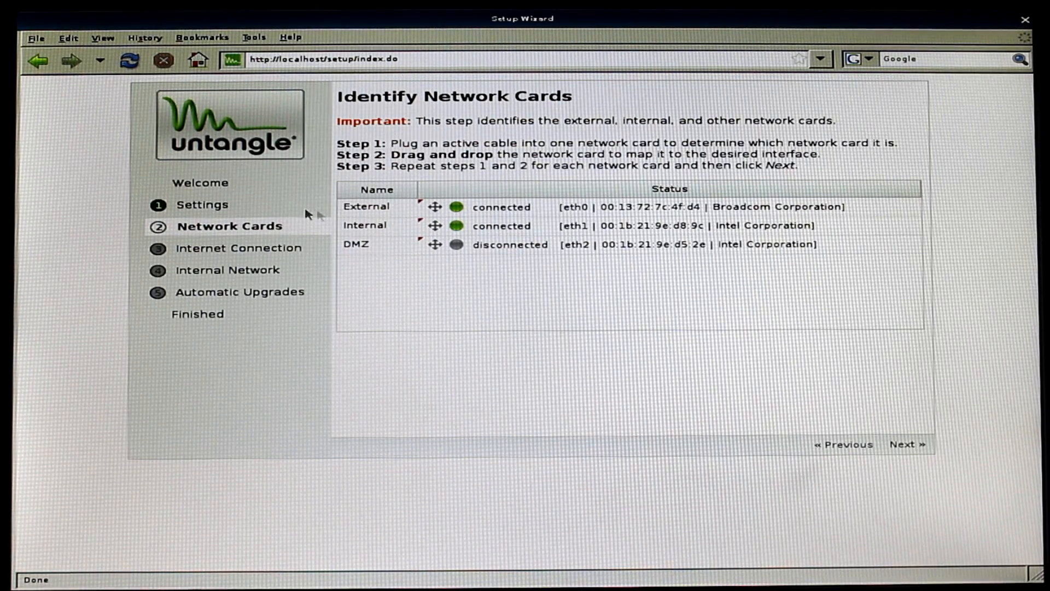
mouse_move(757, 201)
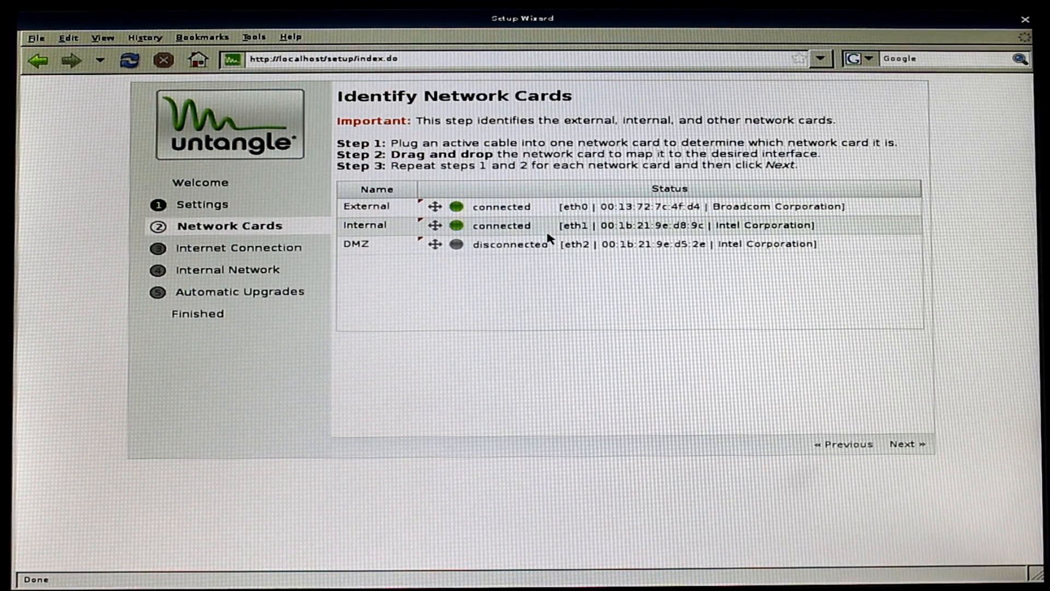
mouse_move(866, 239)
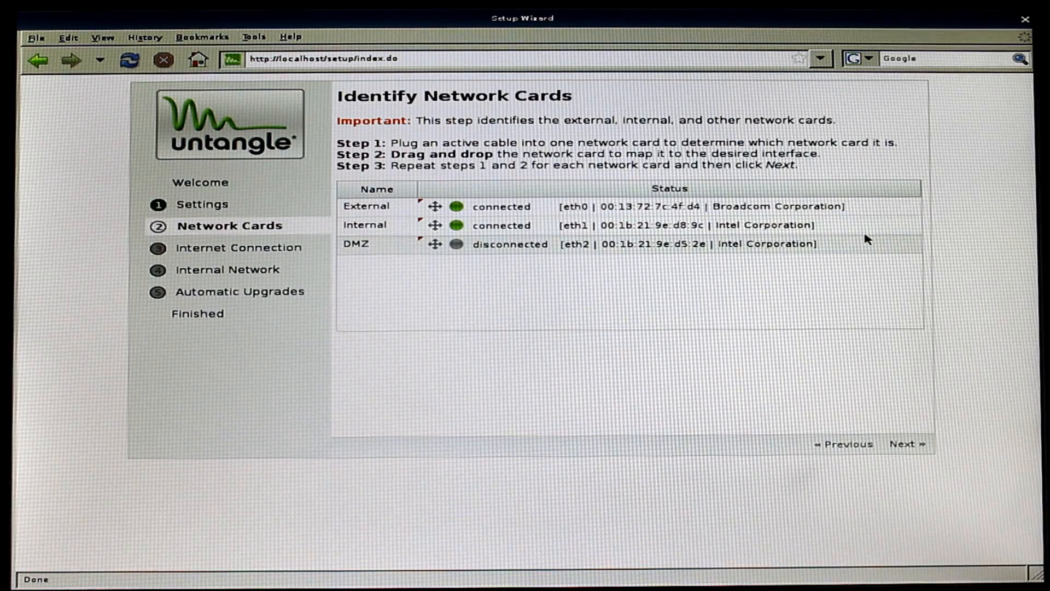
mouse_move(539, 243)
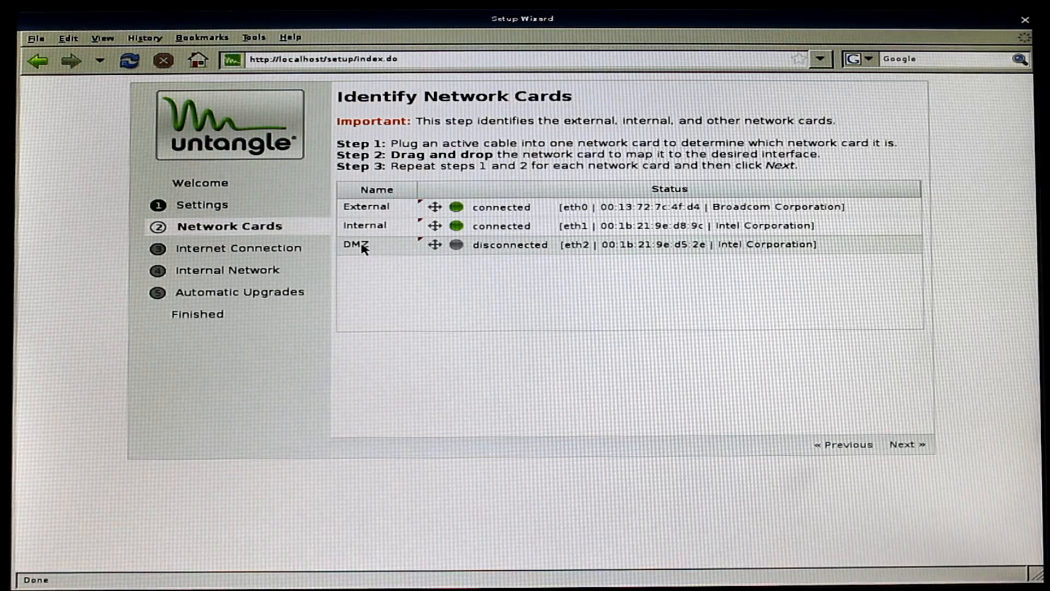
mouse_move(918, 475)
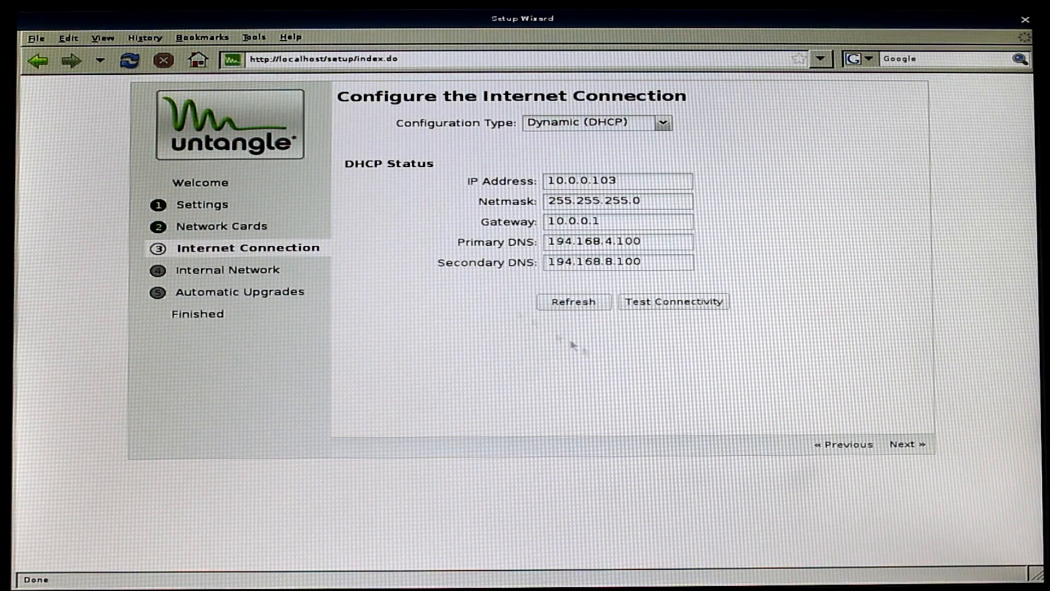
mouse_move(439, 131)
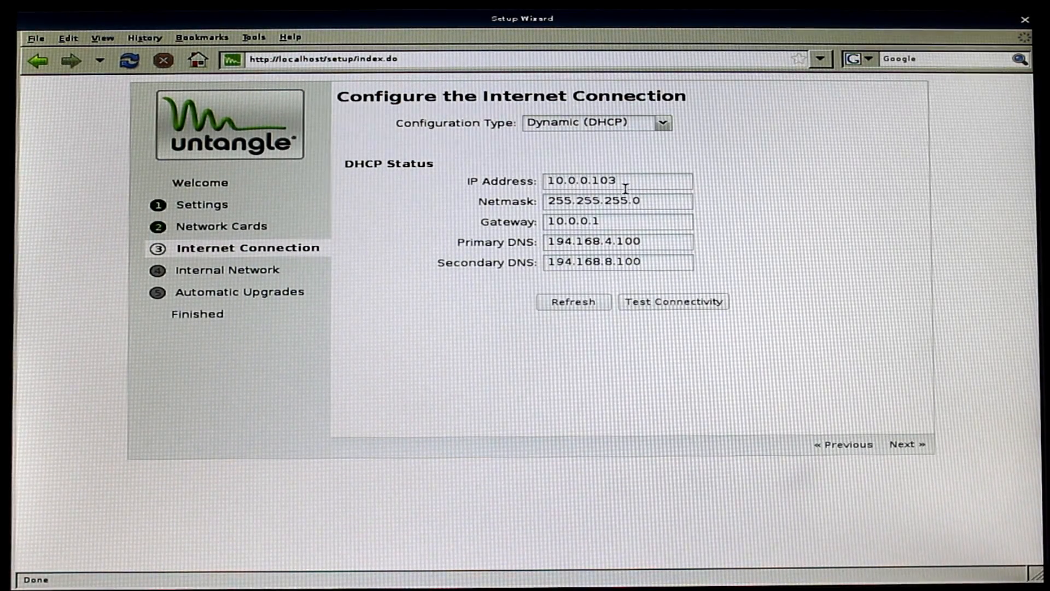
mouse_move(848, 412)
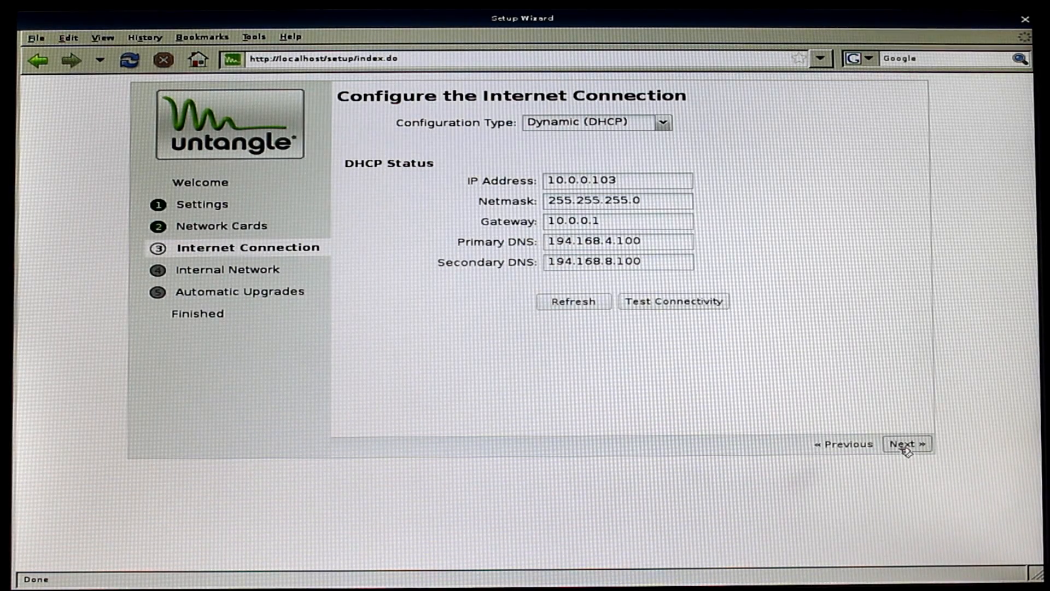
Accept the Dynamic (DHCP) internet connection at 10.0.0.103
left_click(905, 444)
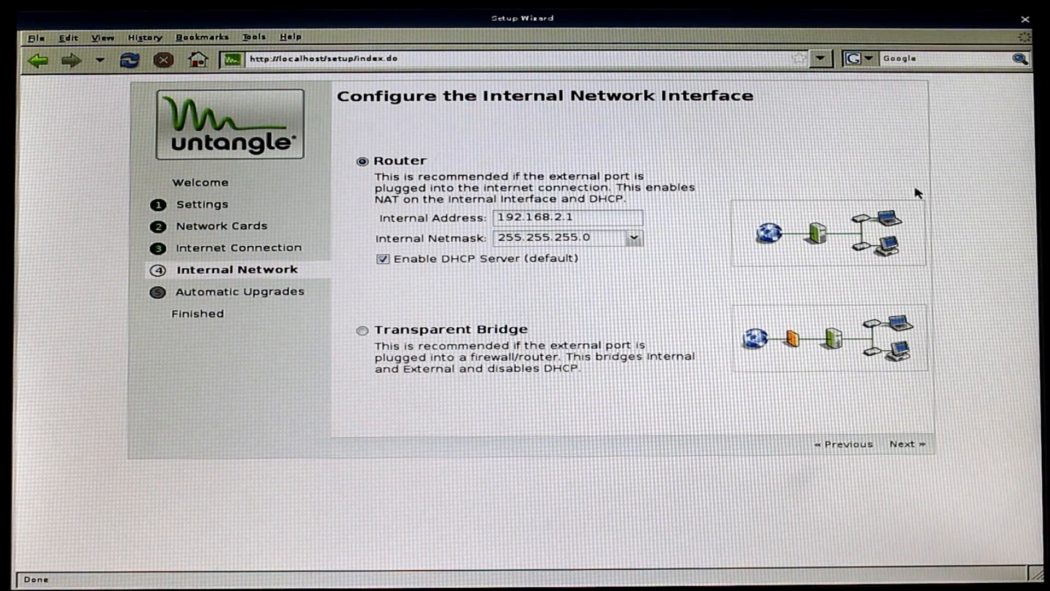
mouse_move(670, 291)
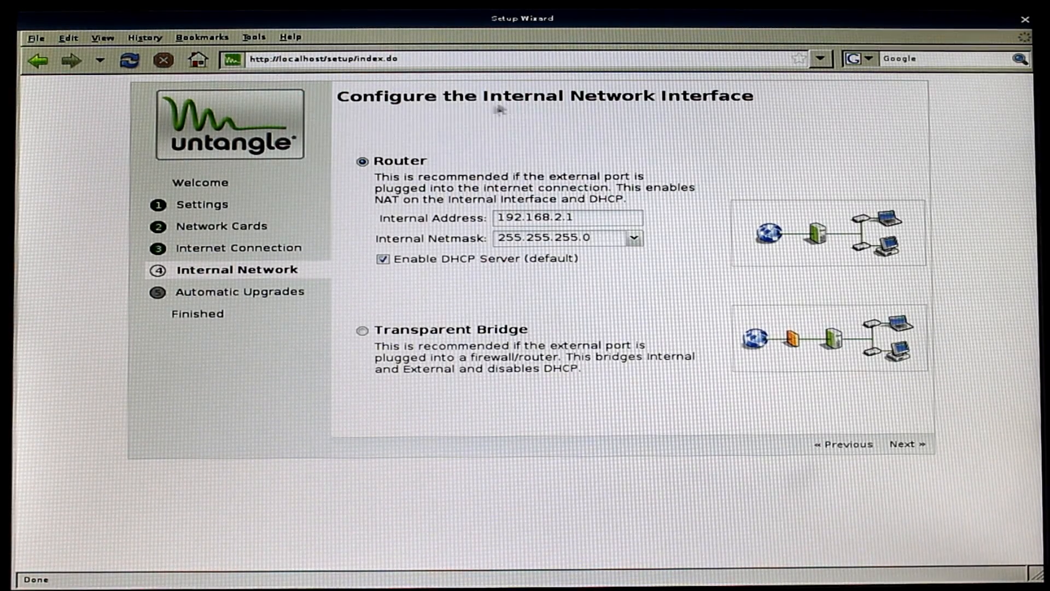
mouse_move(384, 136)
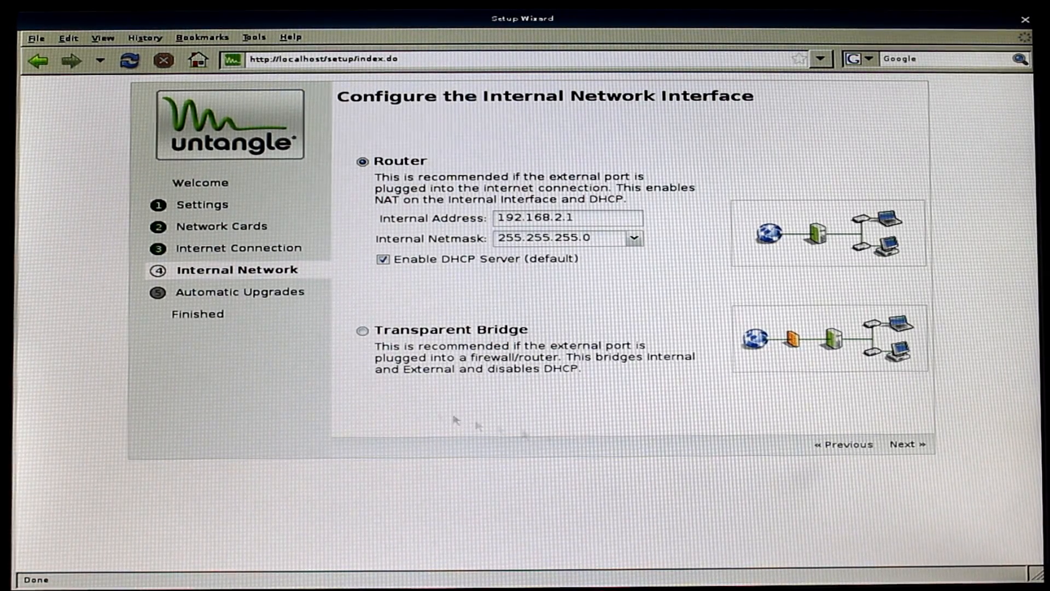
mouse_move(953, 400)
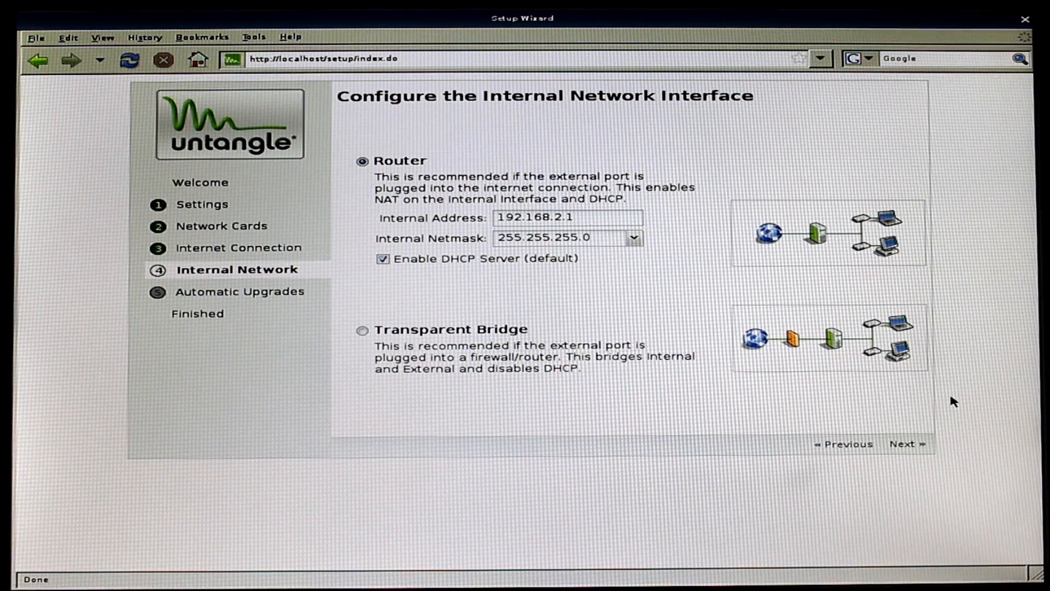
mouse_move(966, 414)
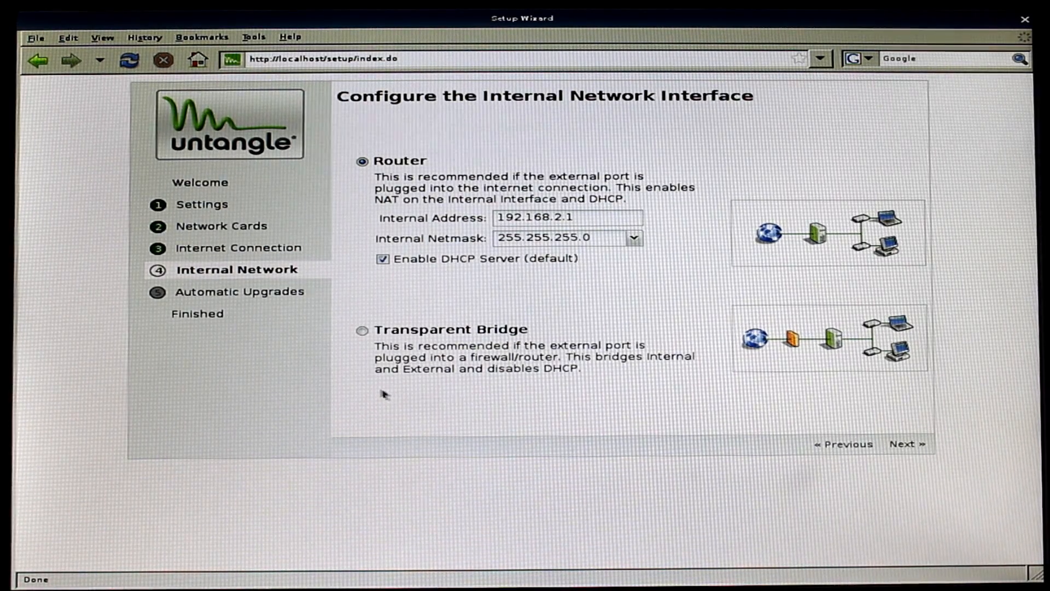
mouse_move(353, 310)
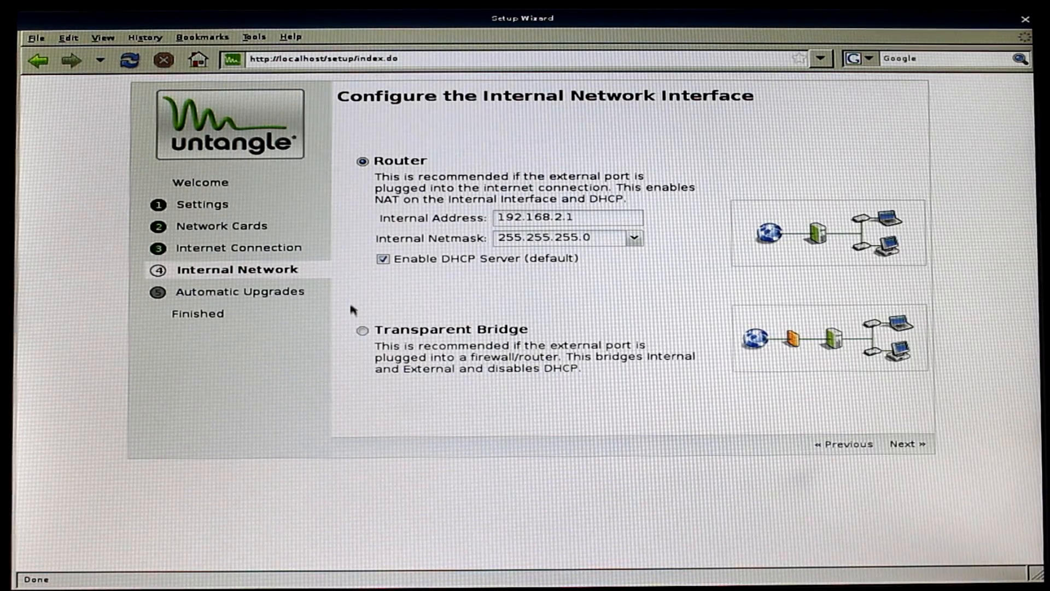
mouse_move(355, 299)
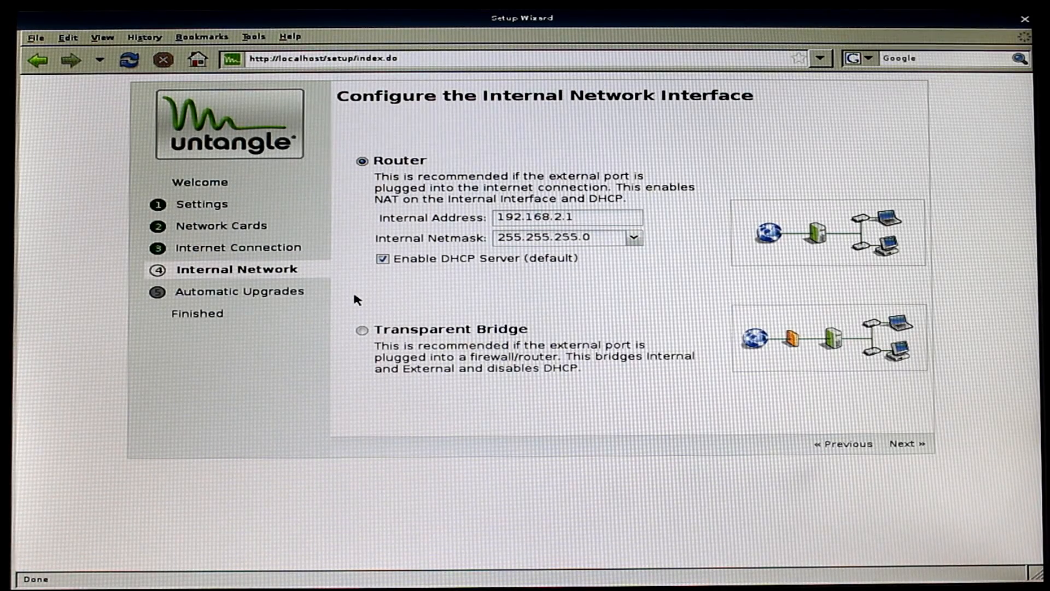
mouse_move(315, 313)
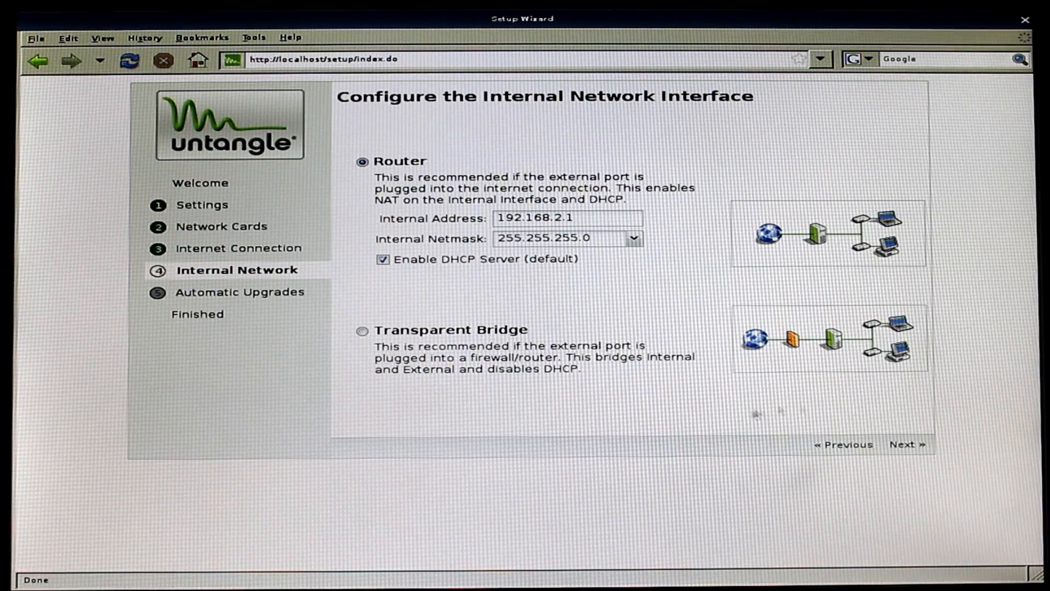
mouse_move(644, 397)
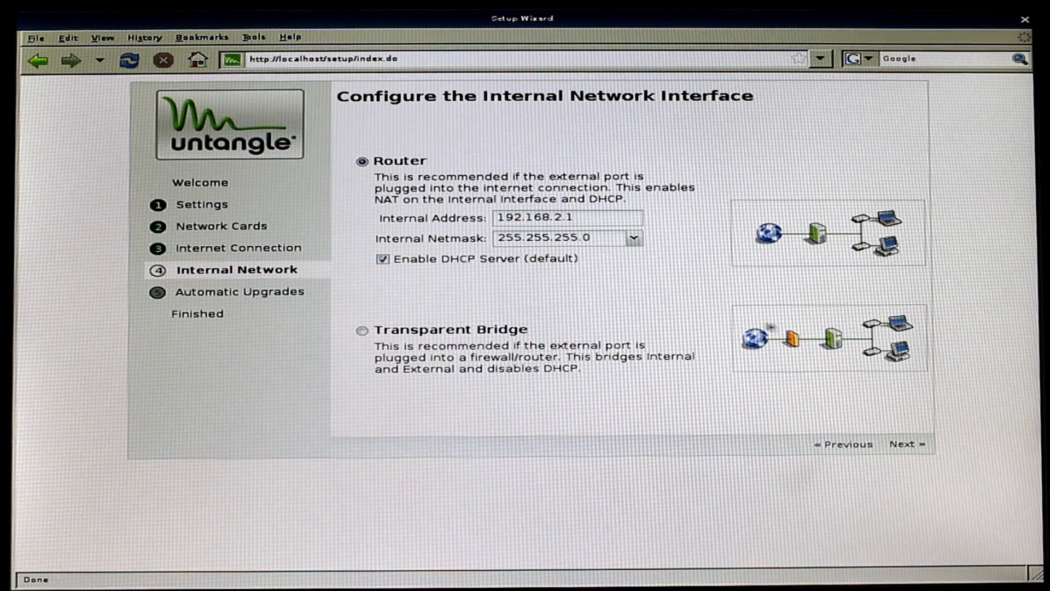
mouse_move(909, 286)
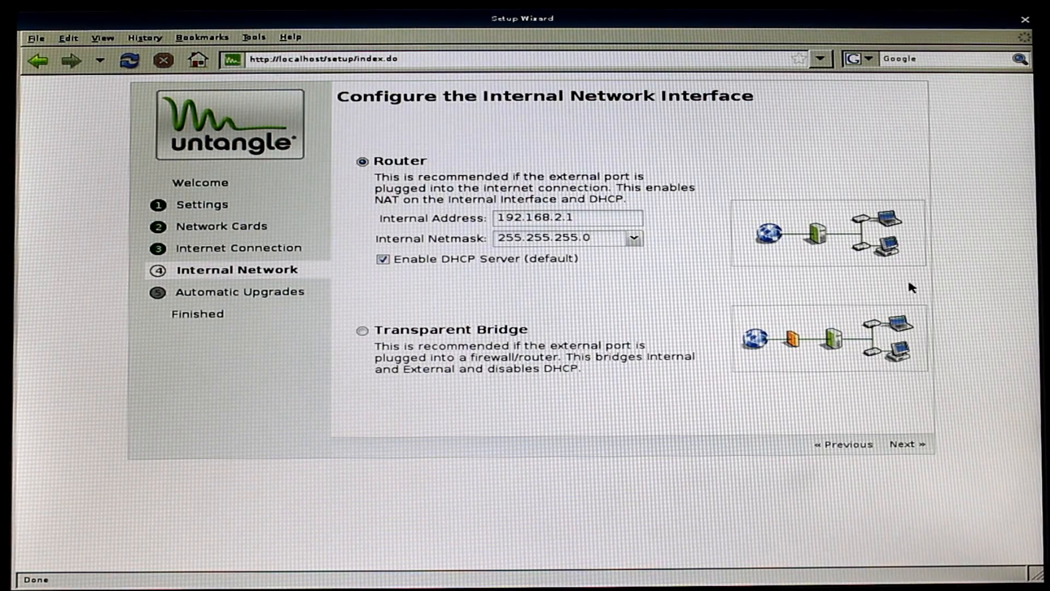
mouse_move(811, 295)
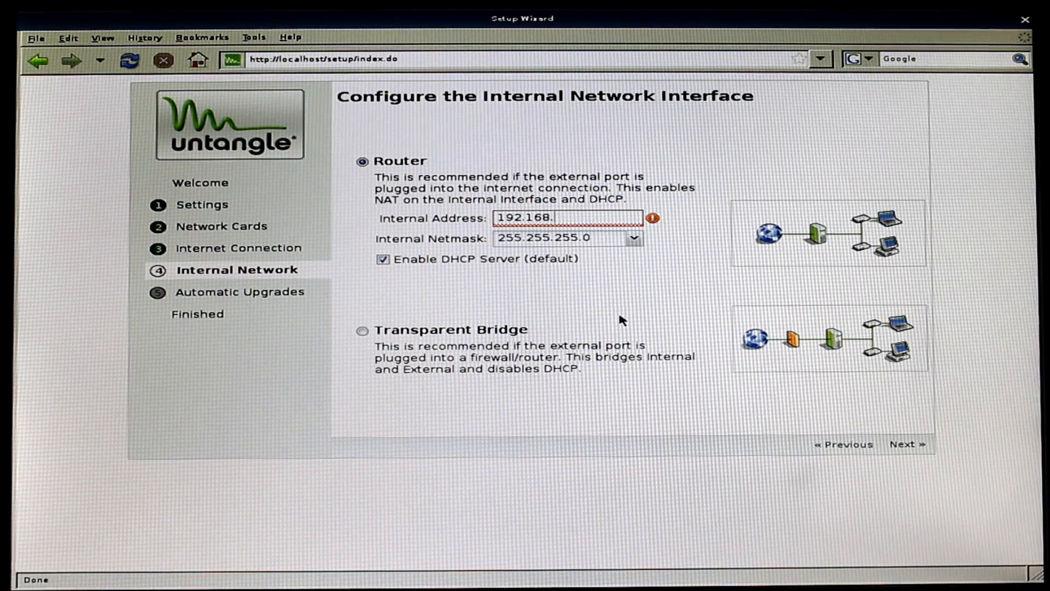
Finish the 192.168.0.1 Router internal address and save the network settings
type("0.1")
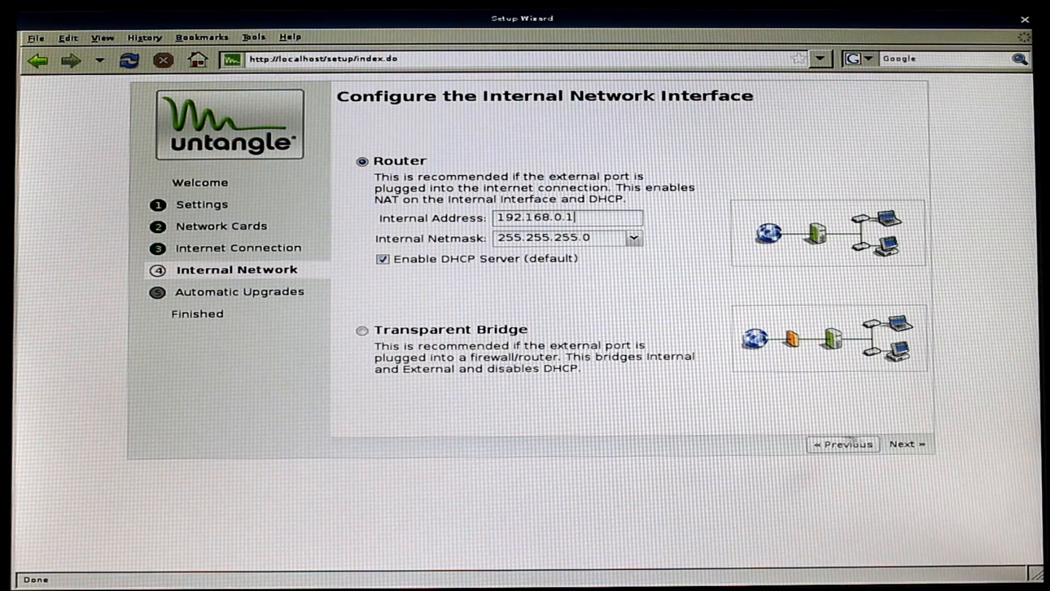
left_click(904, 443)
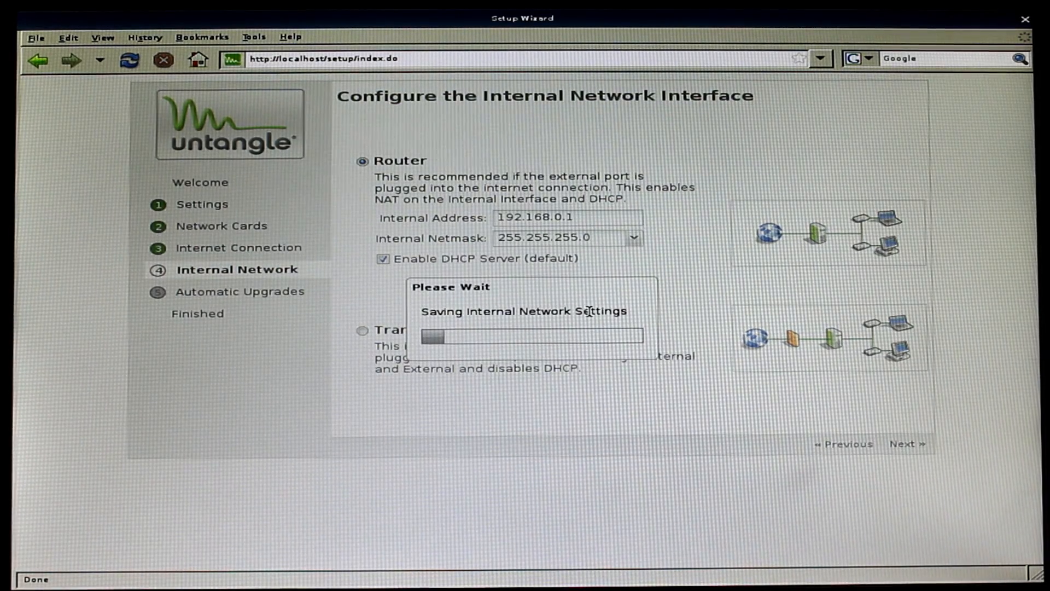
Choose 'Do Not Install Upgrades Automatically' and continue to the Congratulations page
left_click(903, 444)
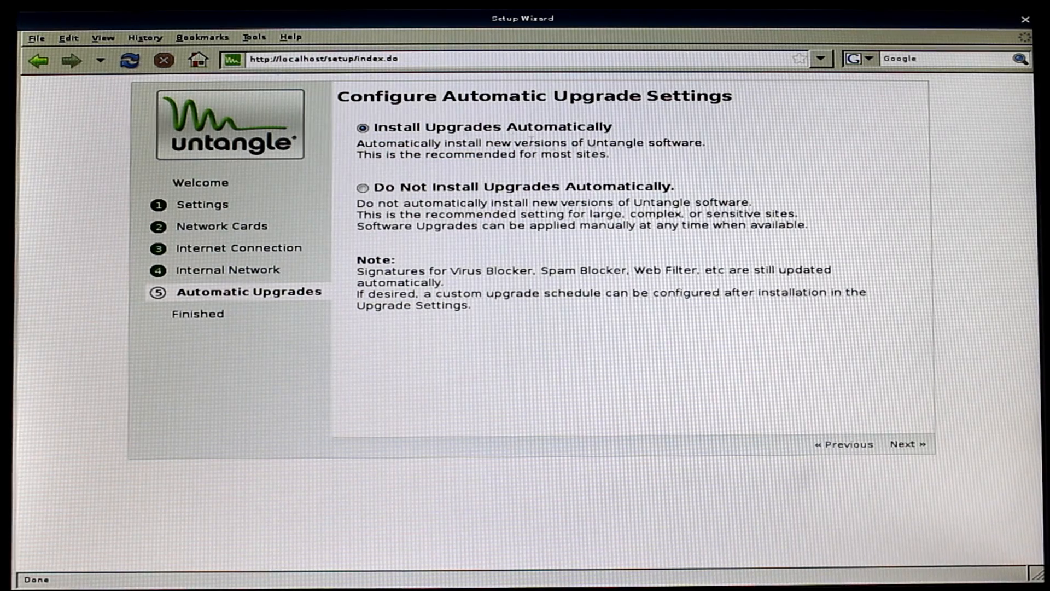
mouse_move(735, 191)
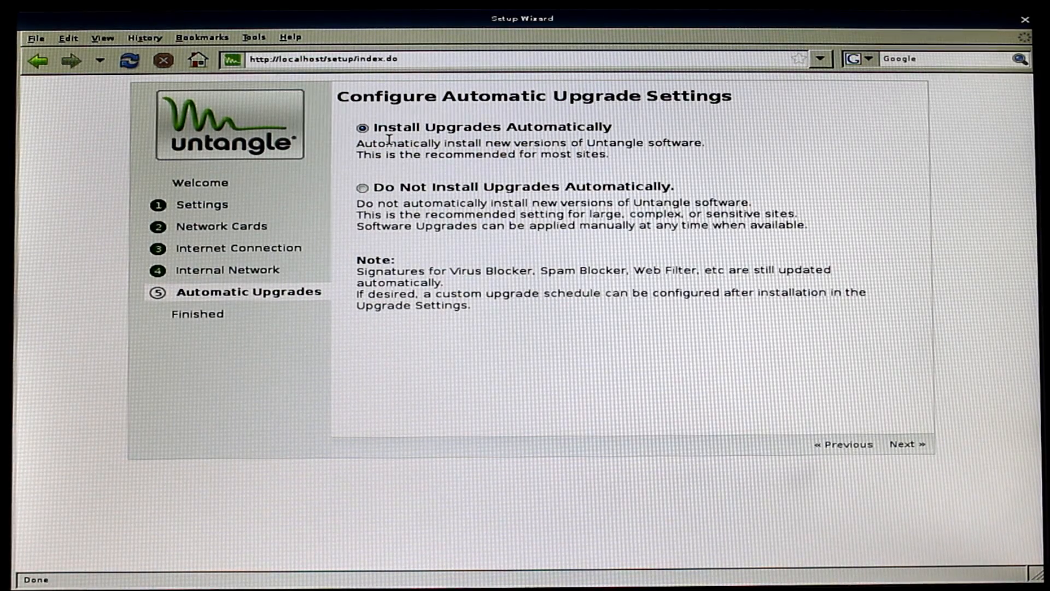
mouse_move(536, 166)
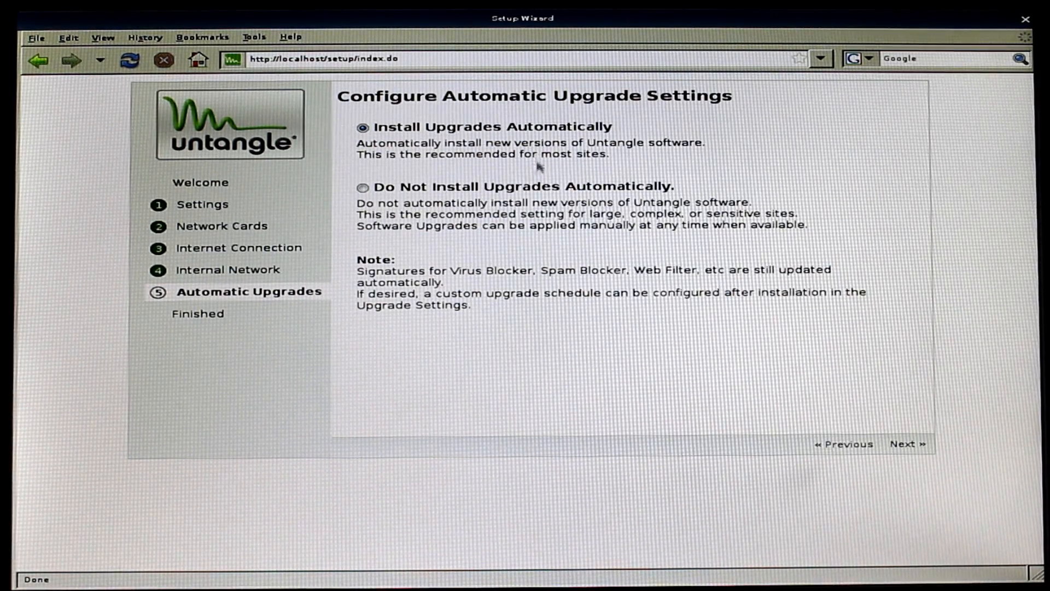
left_click(362, 188)
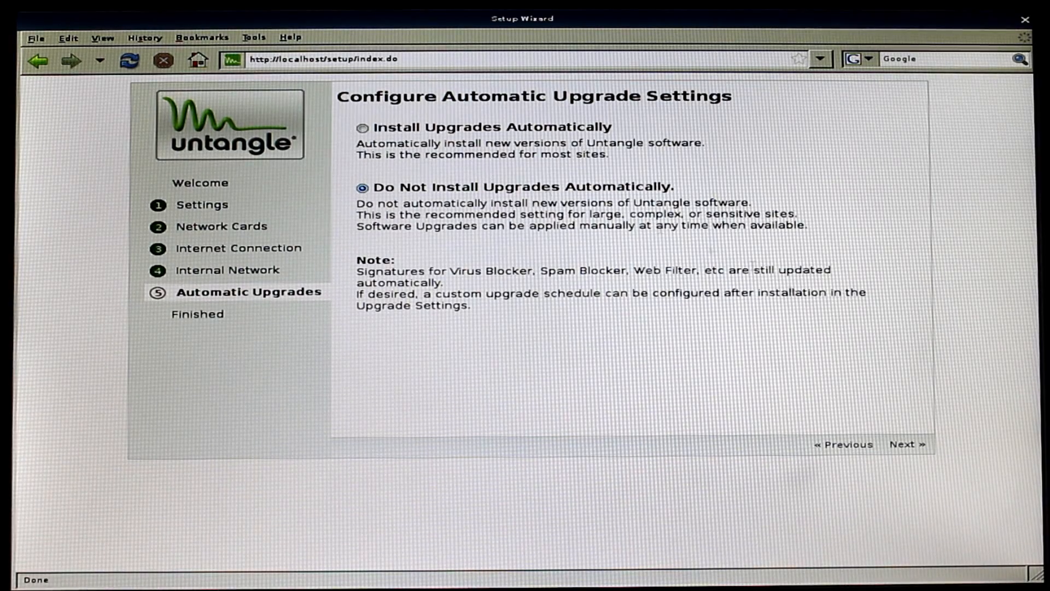
left_click(906, 444)
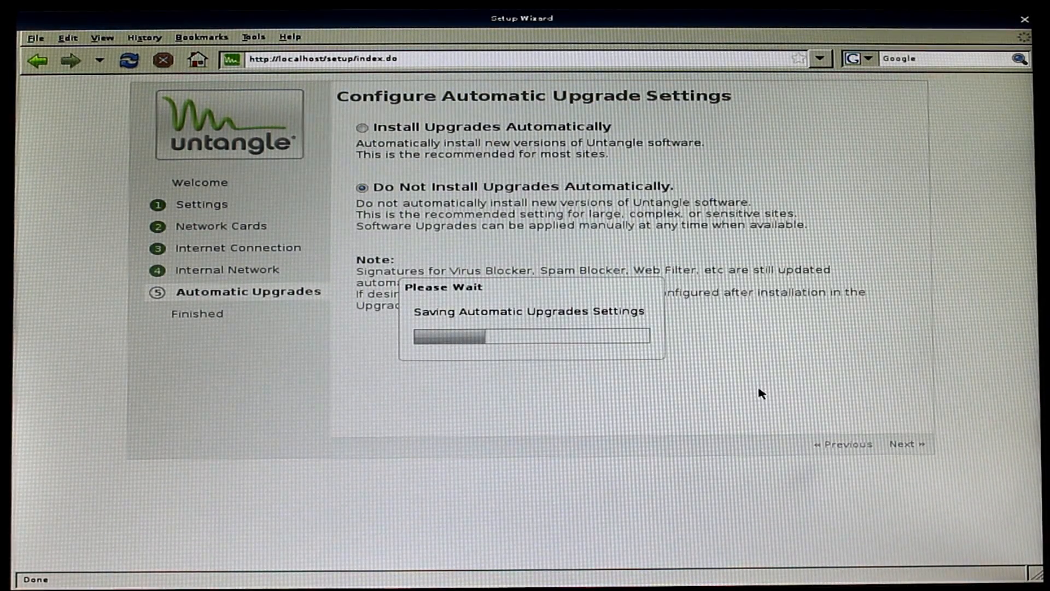
left_click(904, 444)
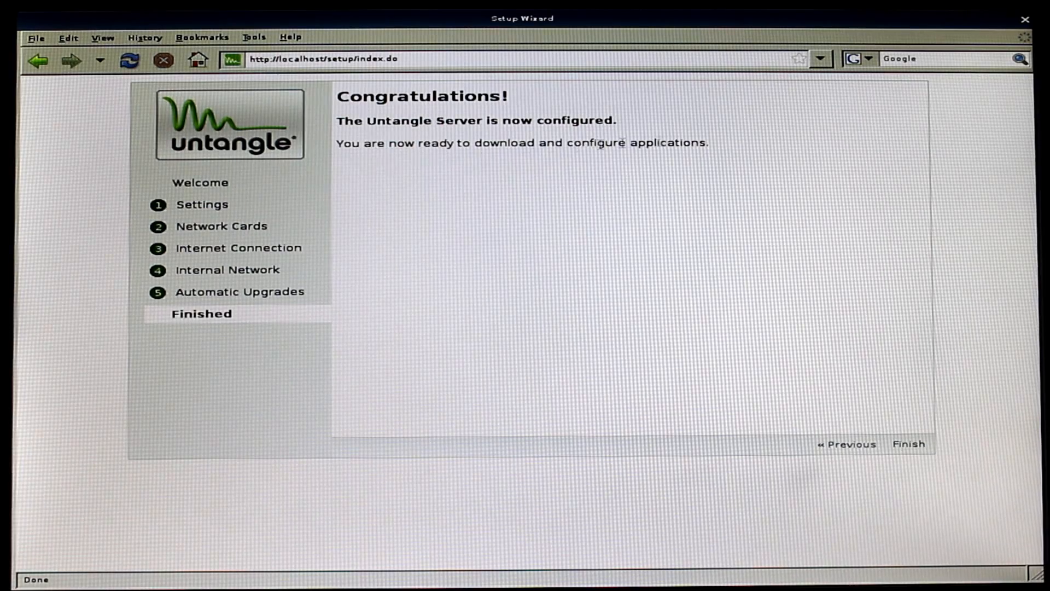
left_click(908, 444)
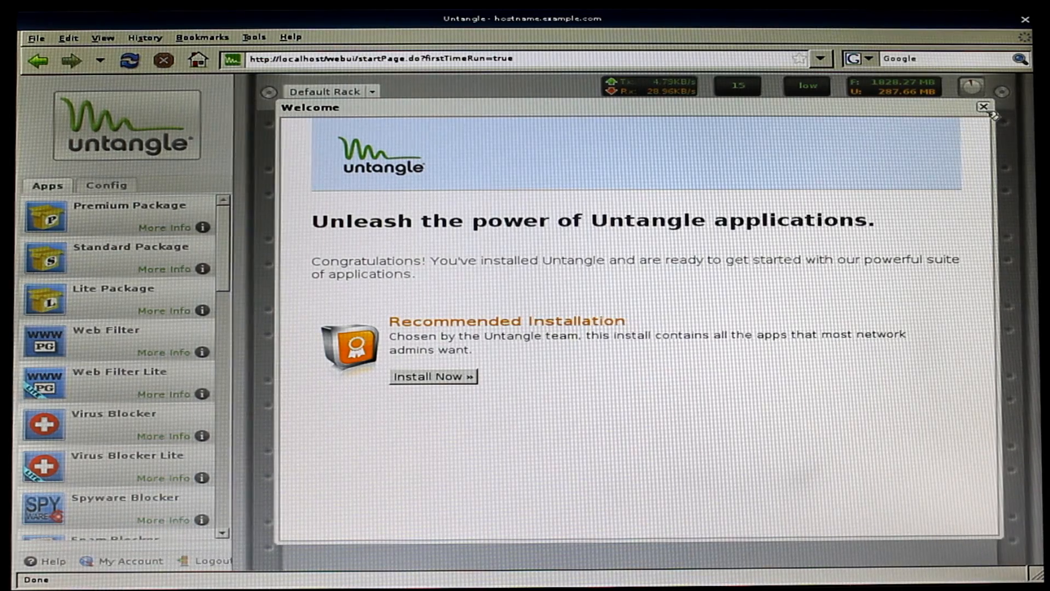
mouse_move(380, 311)
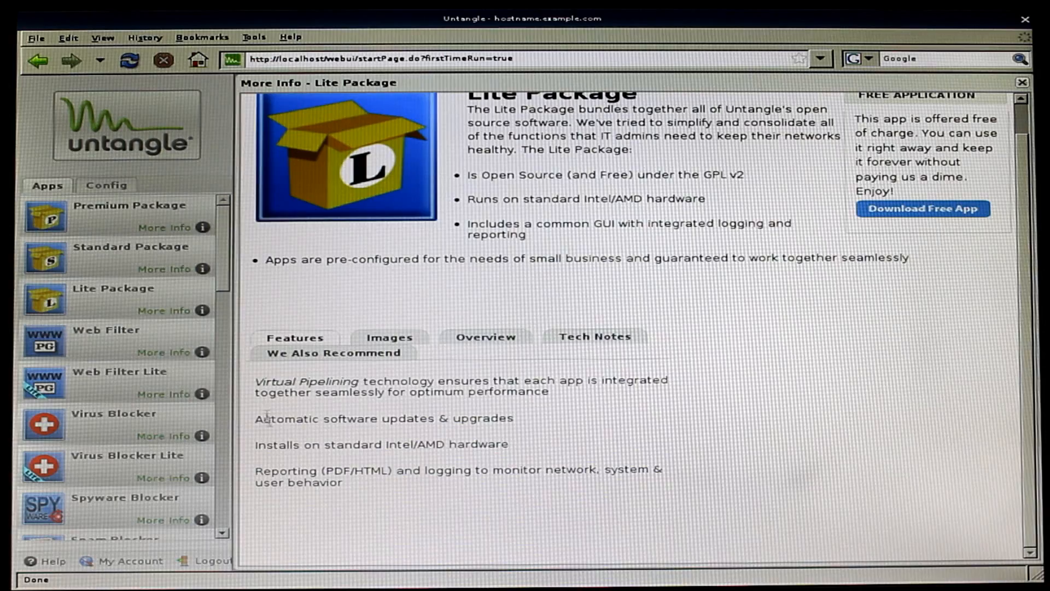
Review the Lite Package's included free apps on Overview, then download the package
scroll("up", 3)
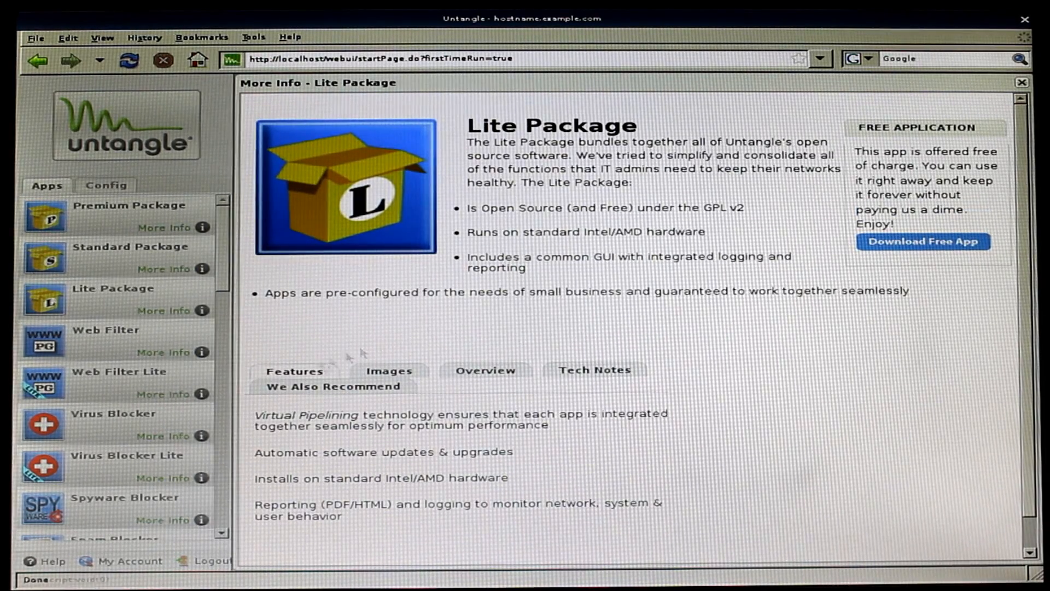
left_click(334, 386)
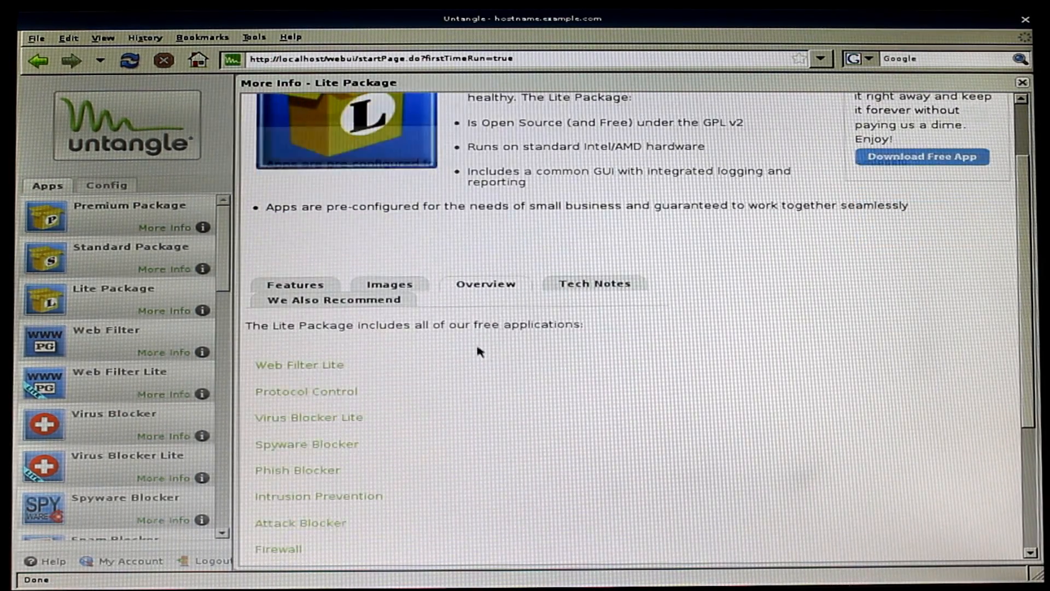
scroll("down", 3)
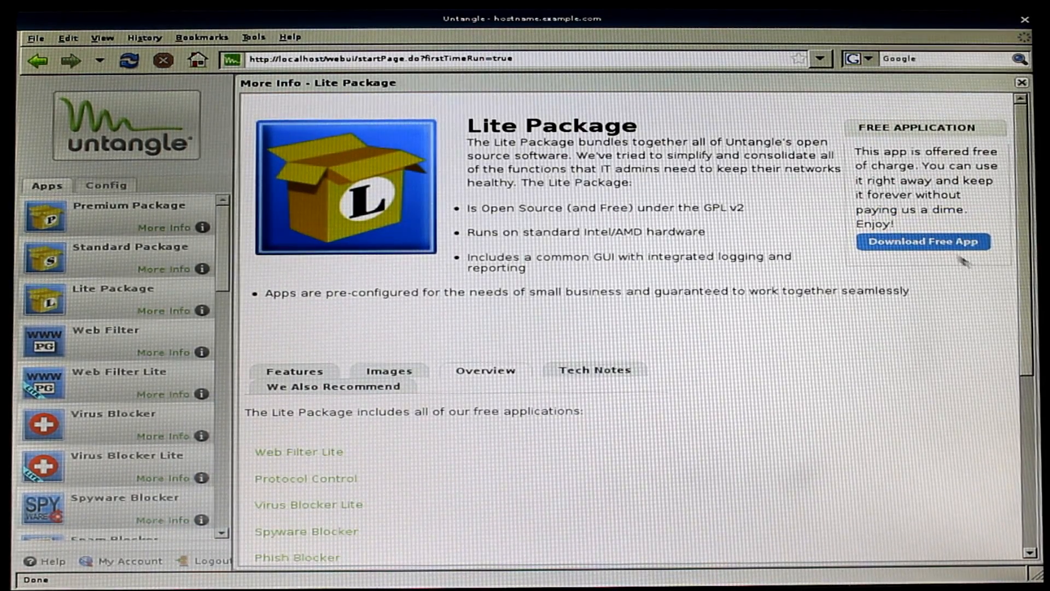
mouse_move(513, 281)
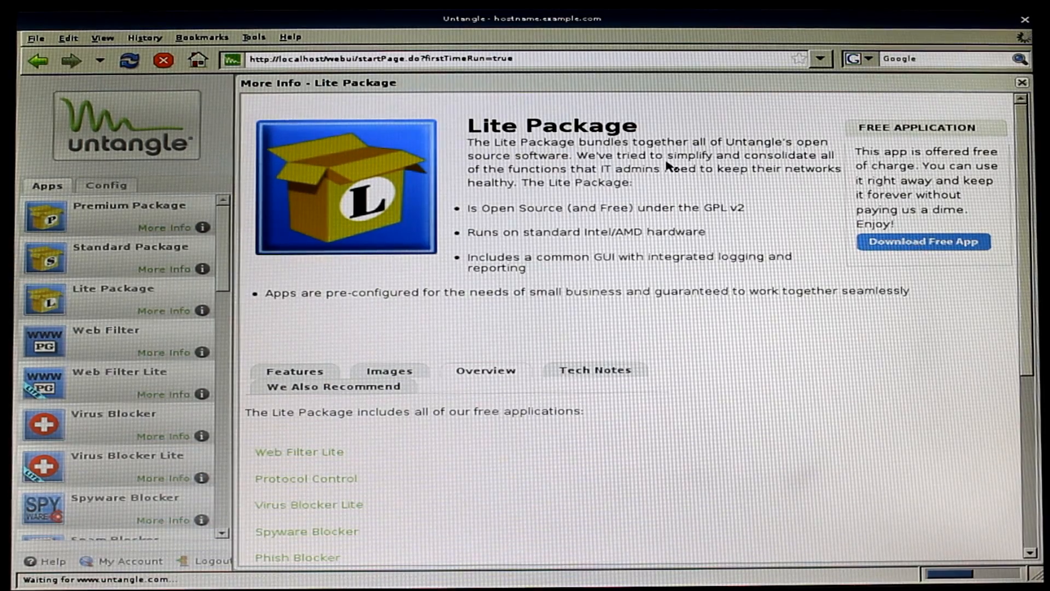
left_click(923, 242)
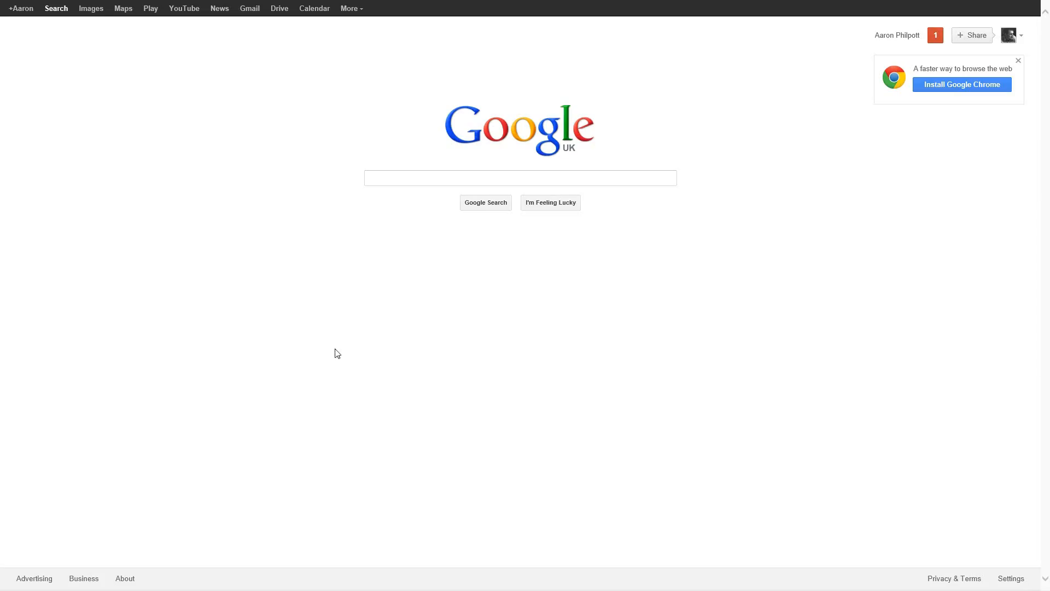
mouse_move(373, 66)
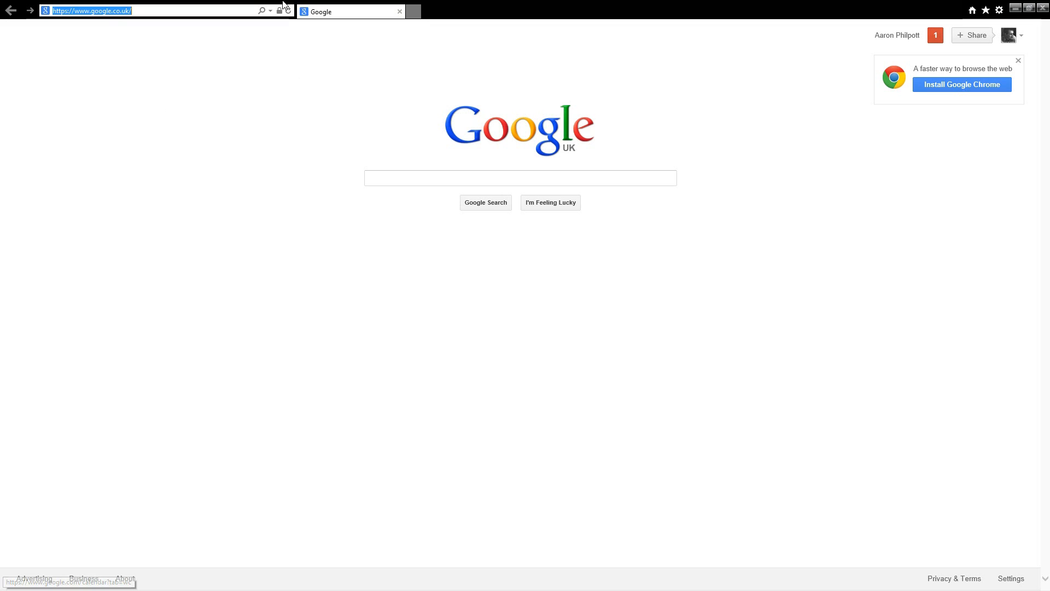
Navigate to the Untangle server's IP address to show the rack of installed Lite apps
type("19")
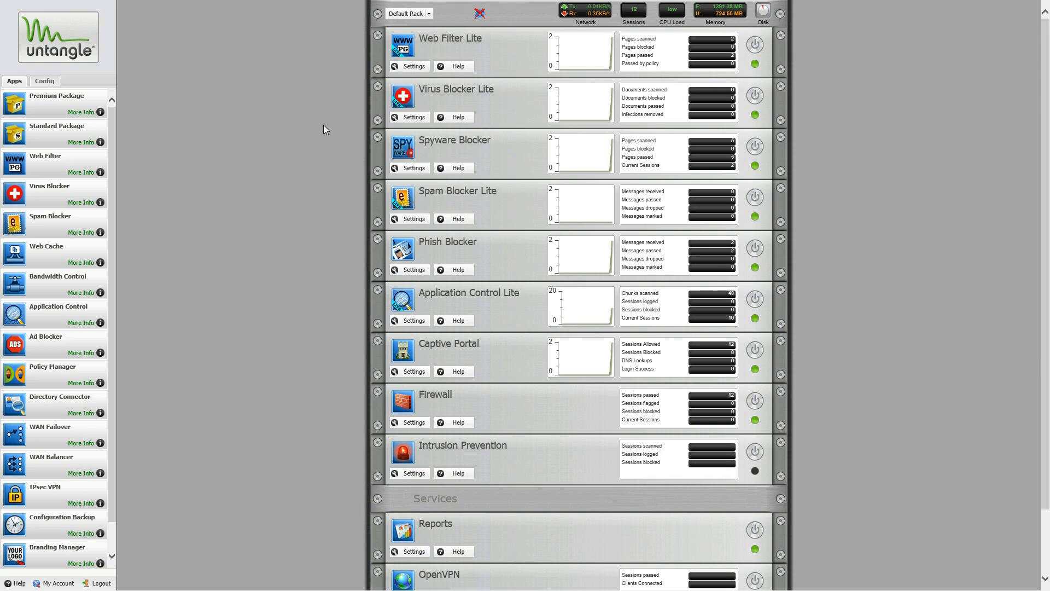
mouse_move(480, 13)
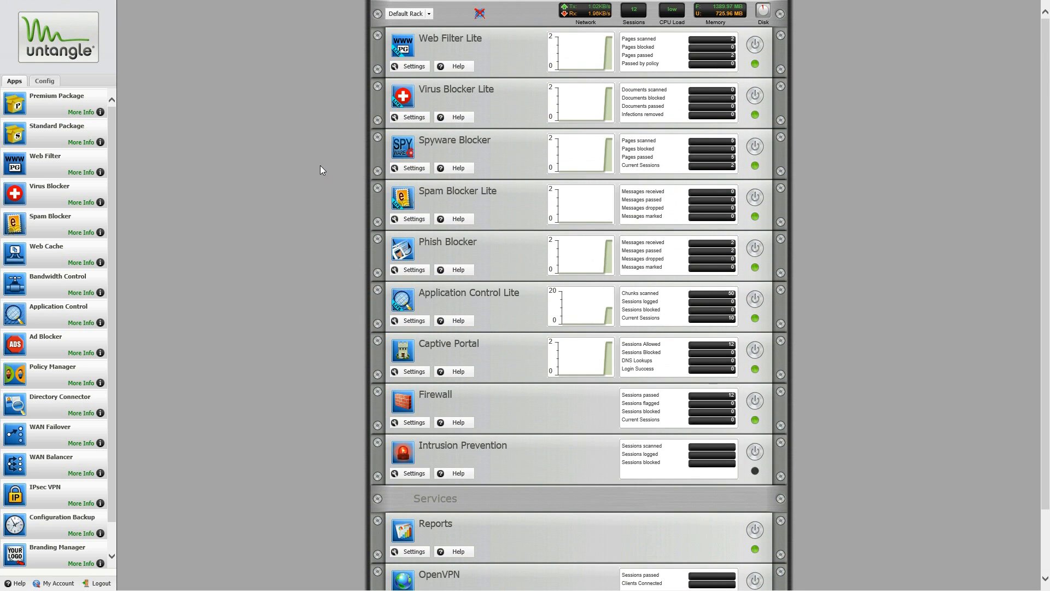
scroll("down", 3)
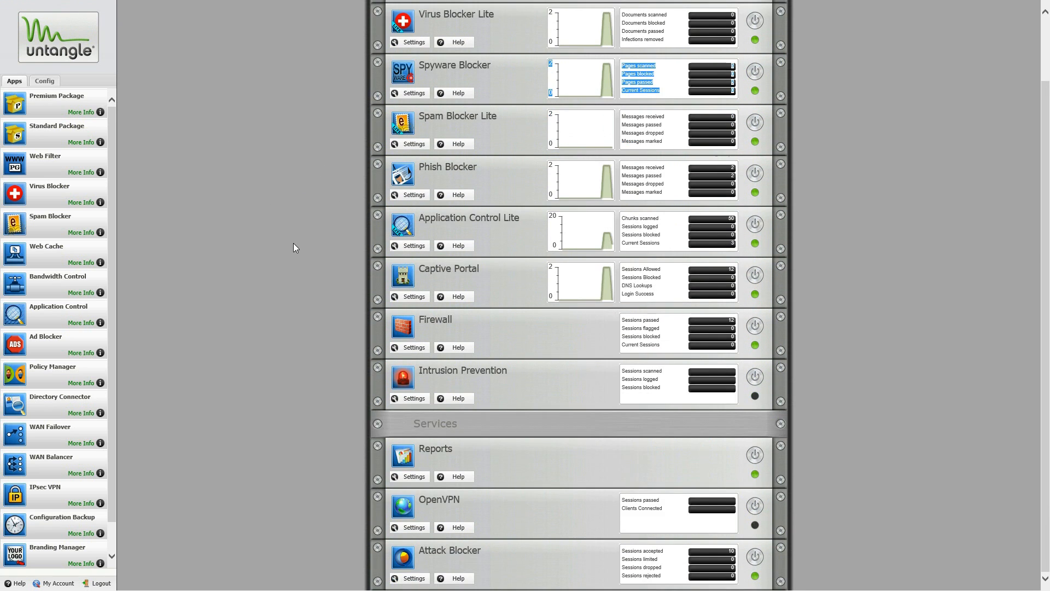
scroll("up", 3)
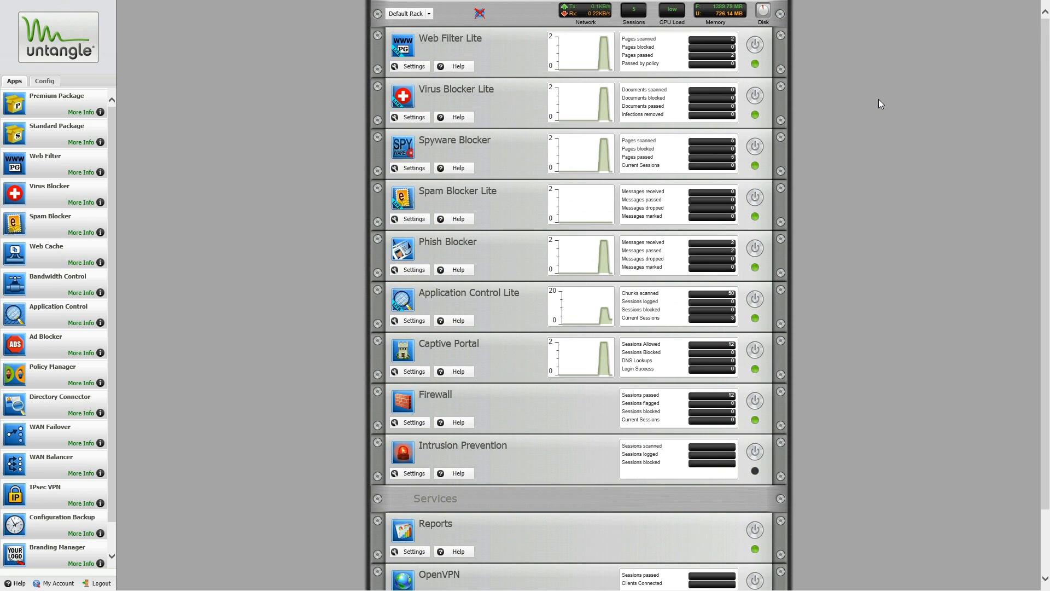
mouse_move(895, 147)
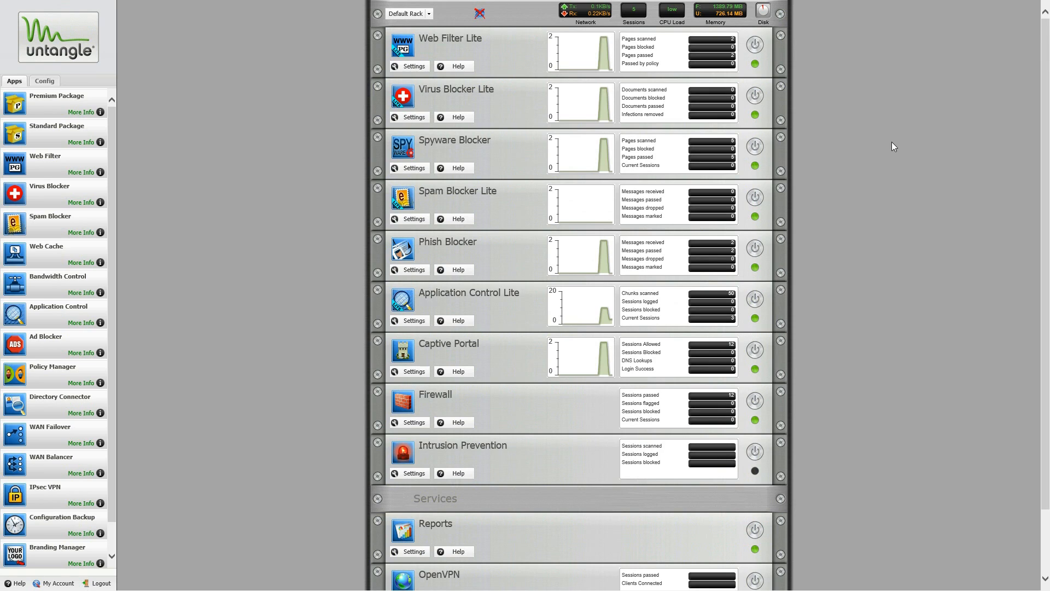
mouse_move(871, 107)
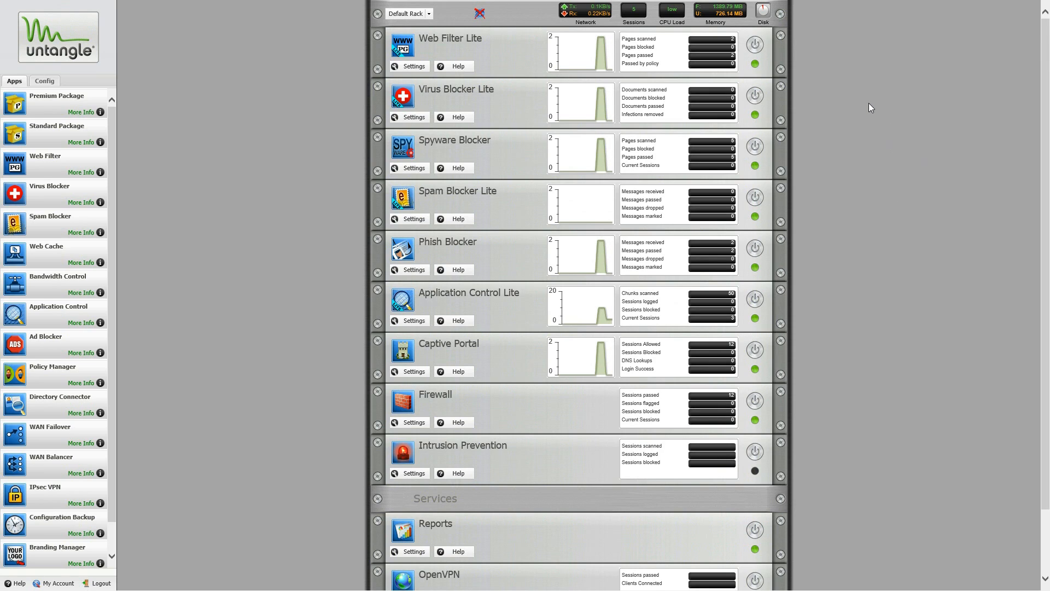
mouse_move(323, 523)
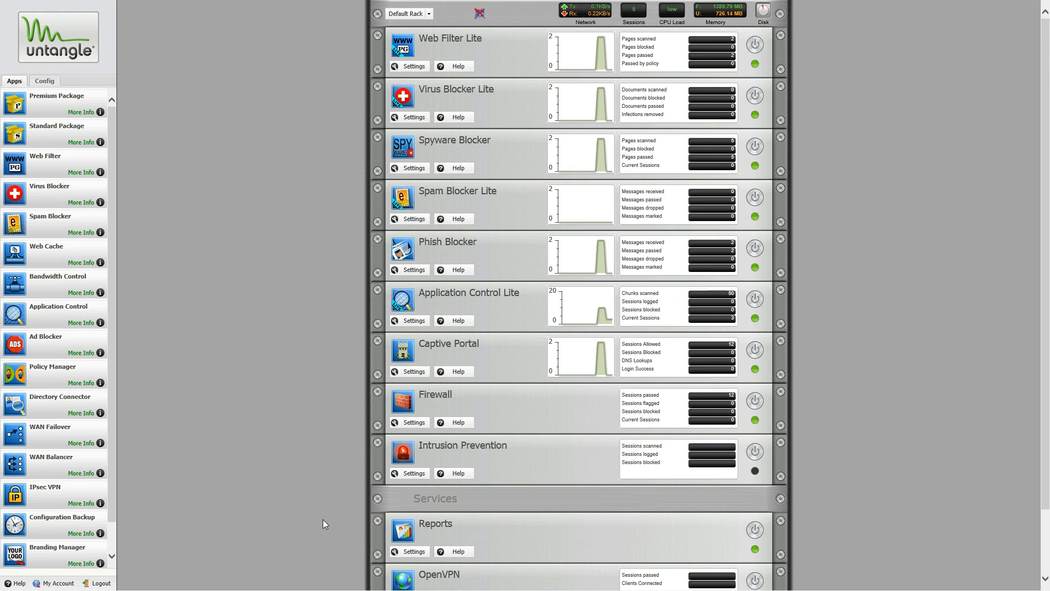
mouse_move(760, 351)
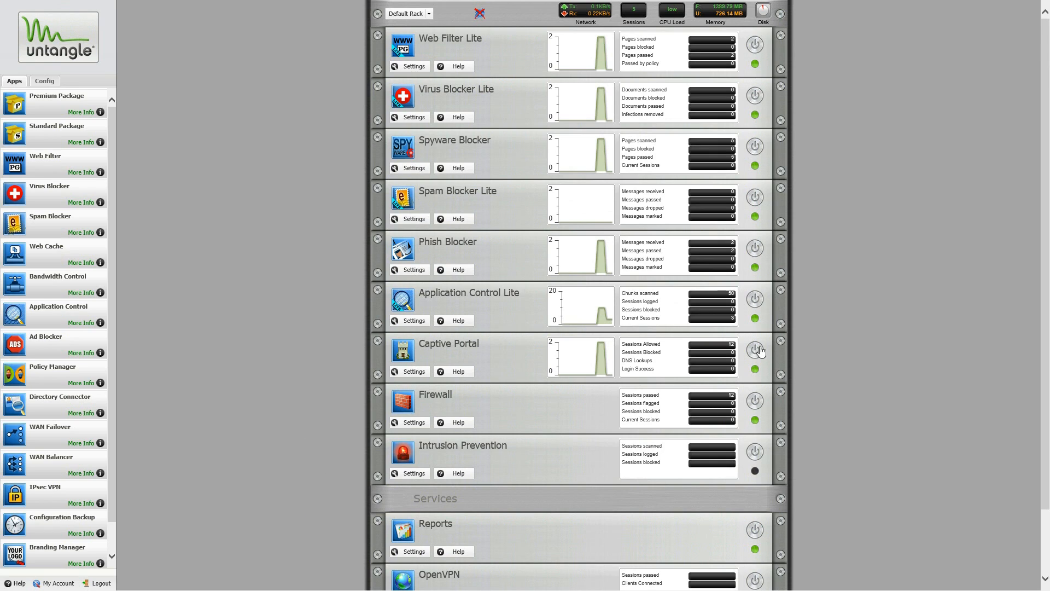
Power off the Captive Portal app and scroll through the rack's other apps
left_click(755, 350)
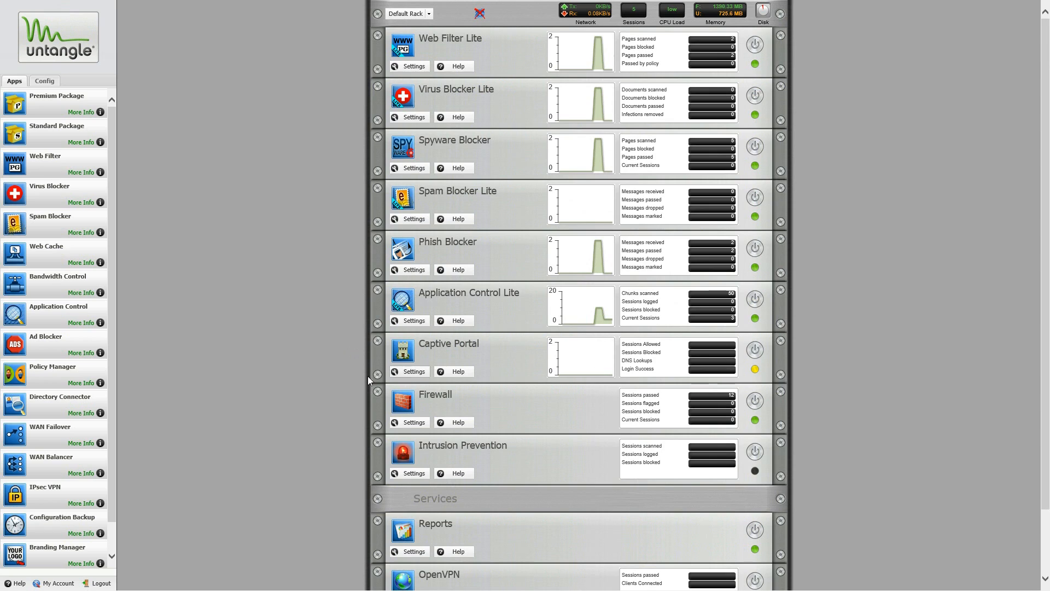
mouse_move(755, 461)
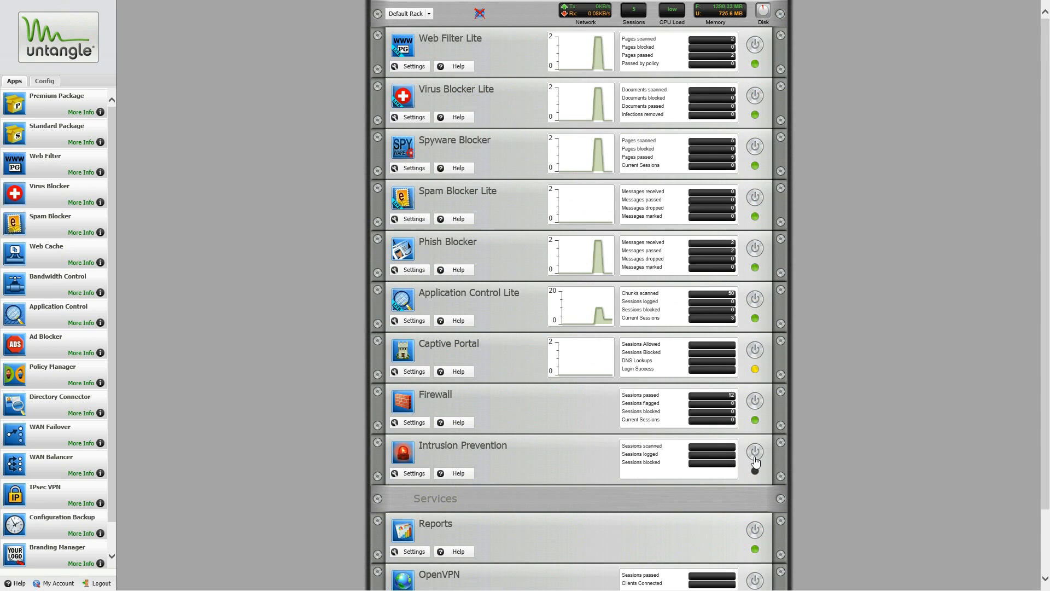
mouse_move(755, 353)
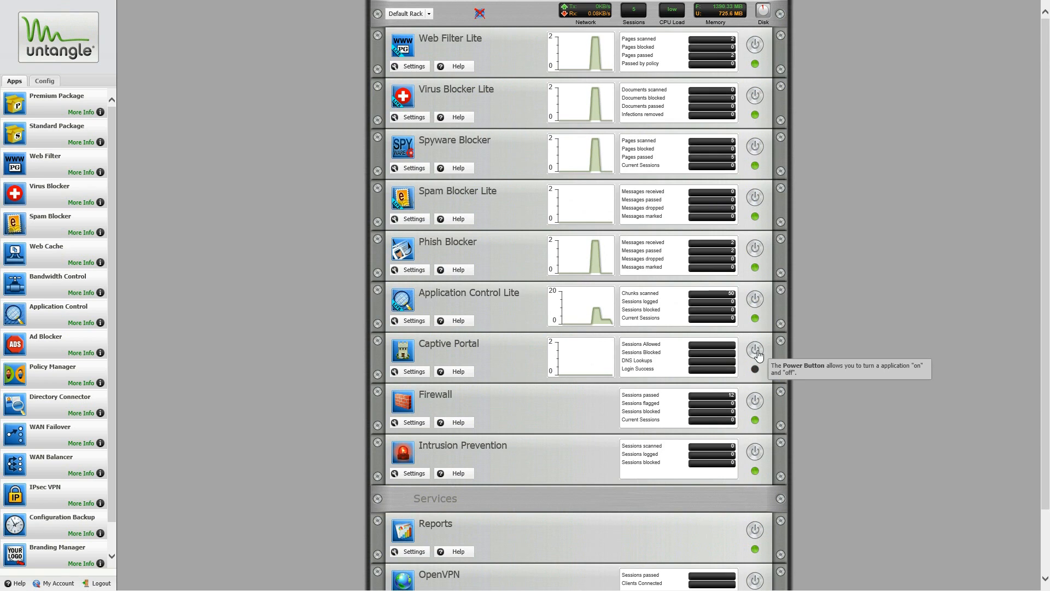
mouse_move(582, 60)
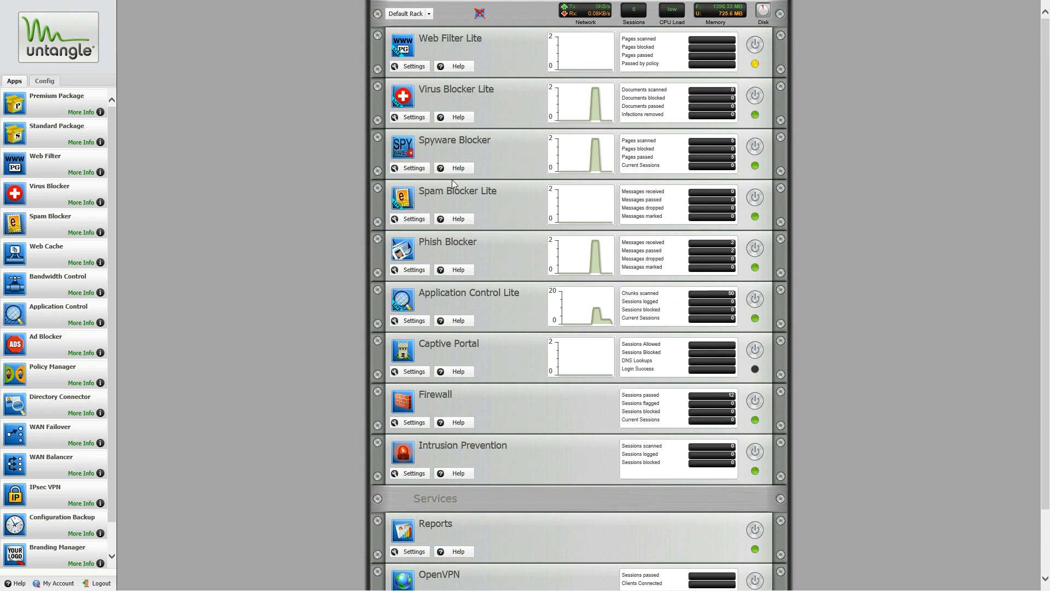
scroll("down", 3)
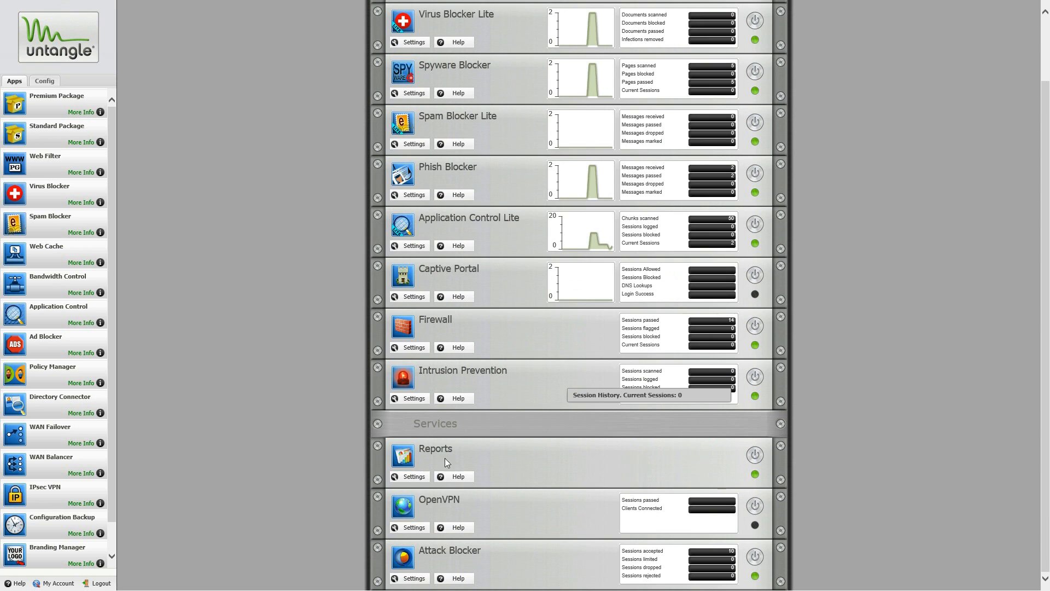
scroll("up", 3)
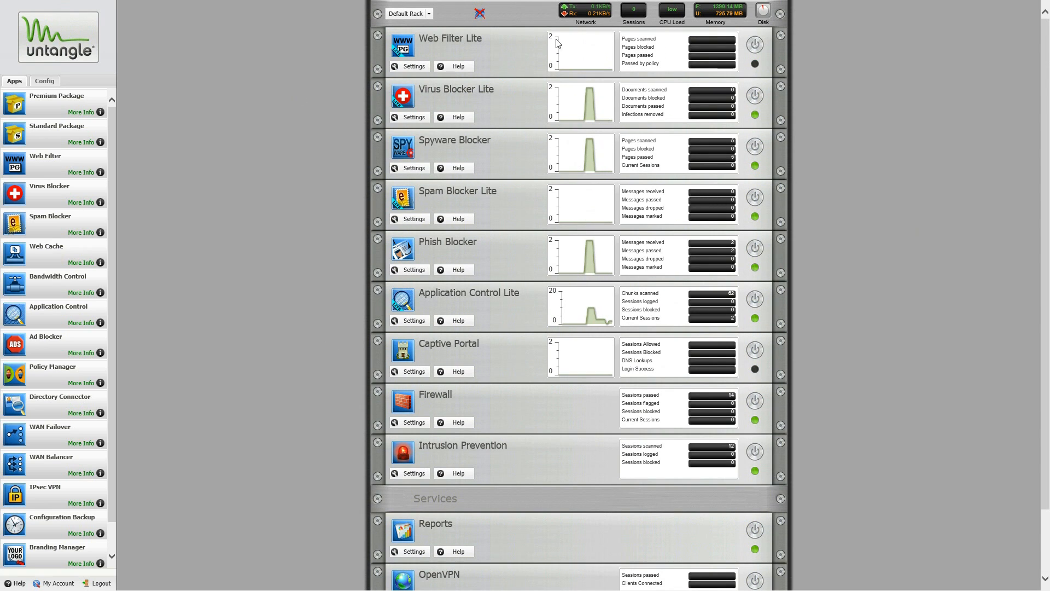
mouse_move(414, 66)
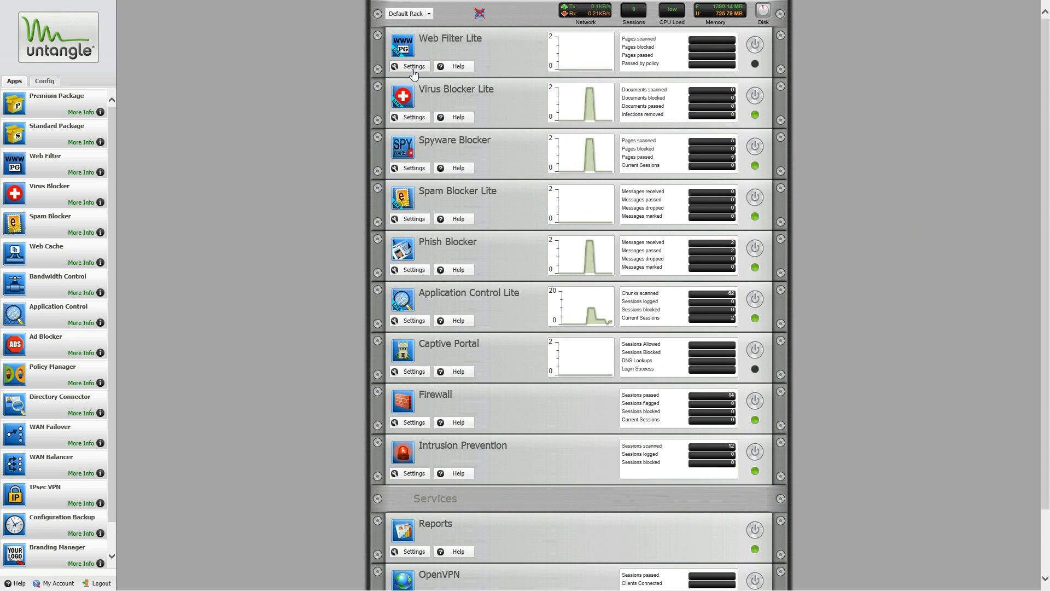
left_click(413, 66)
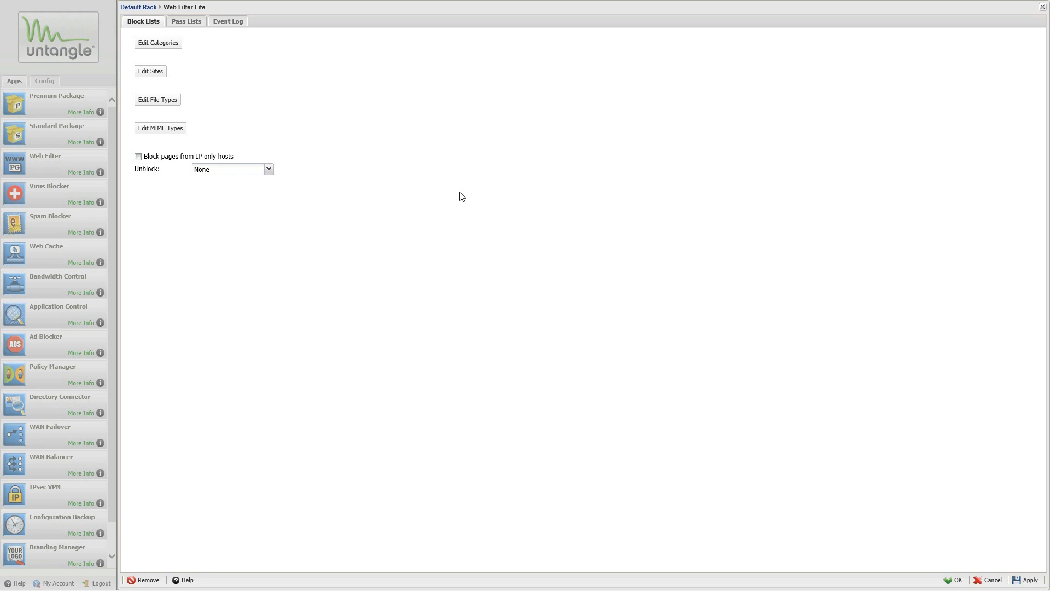
left_click(186, 21)
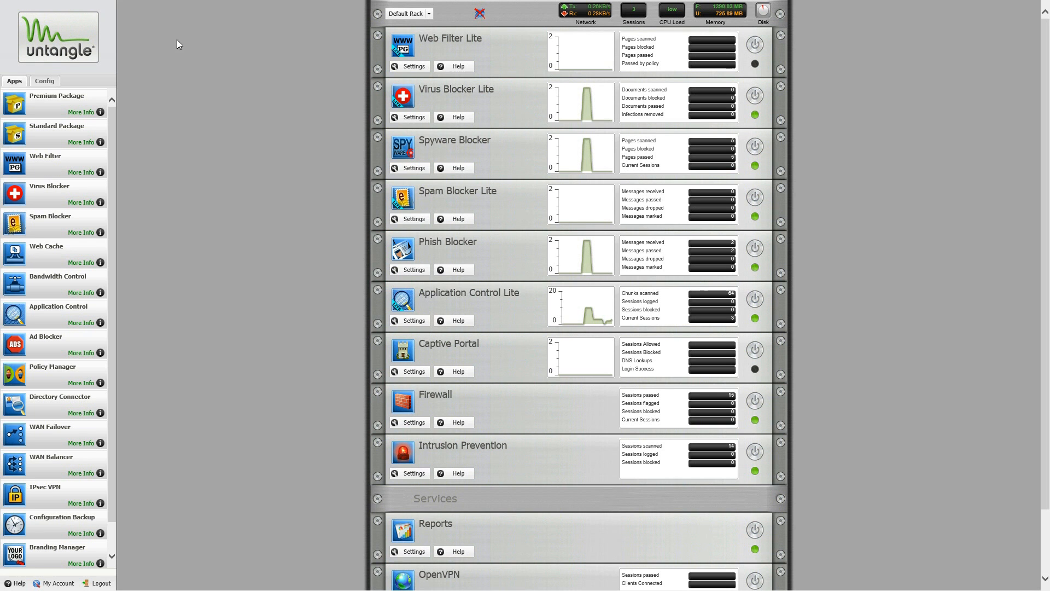
mouse_move(109, 213)
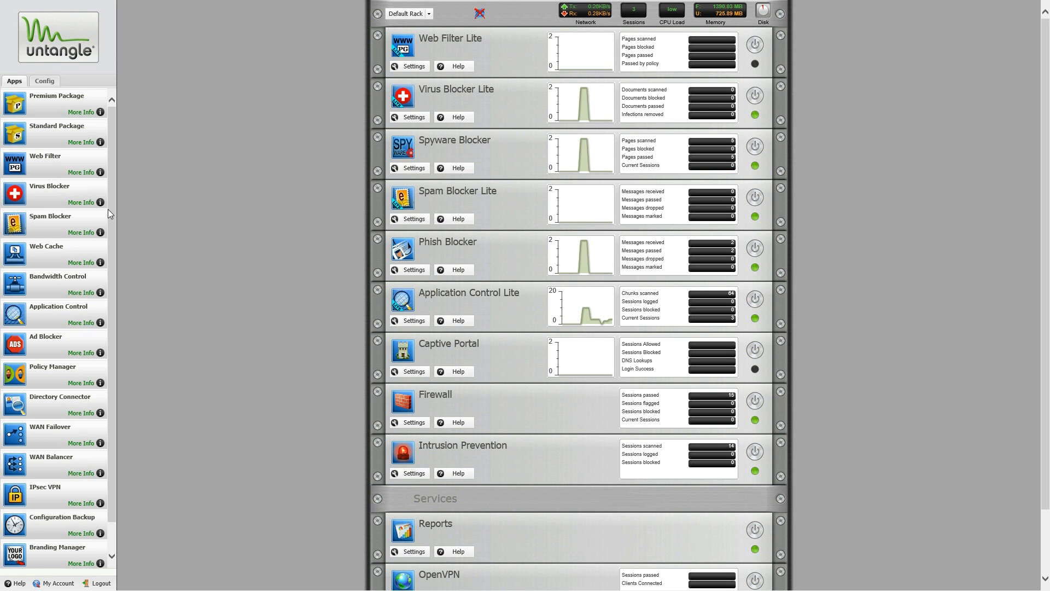
scroll("down", 3)
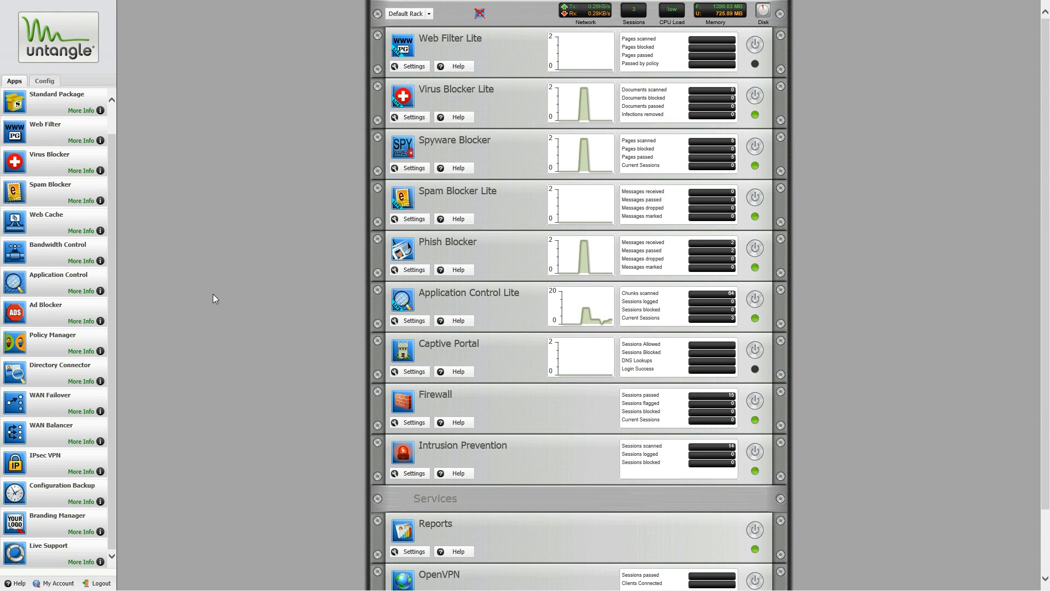
scroll("up", 3)
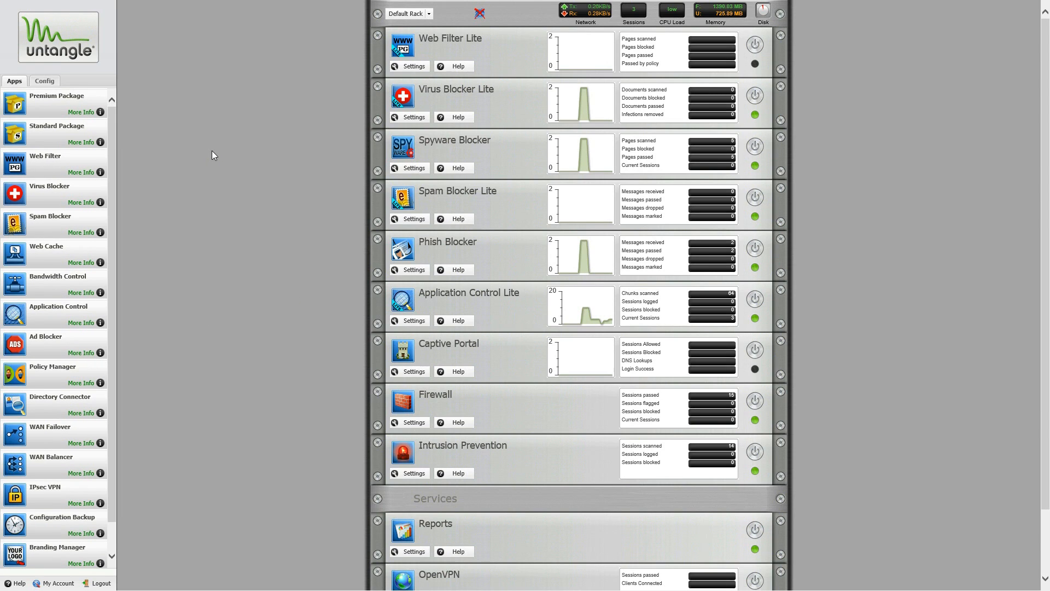
mouse_move(272, 90)
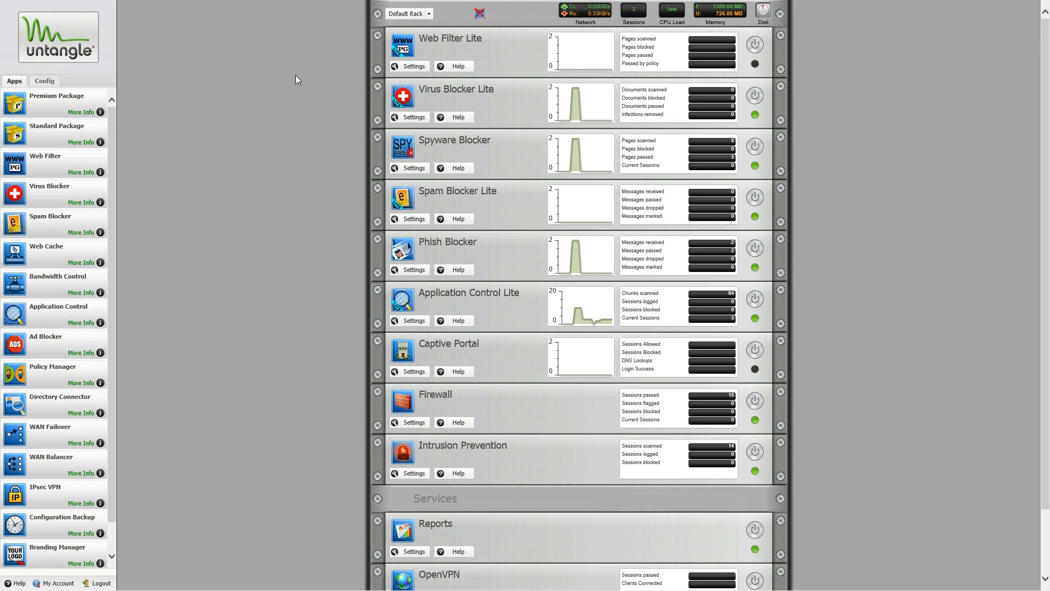
mouse_move(867, 63)
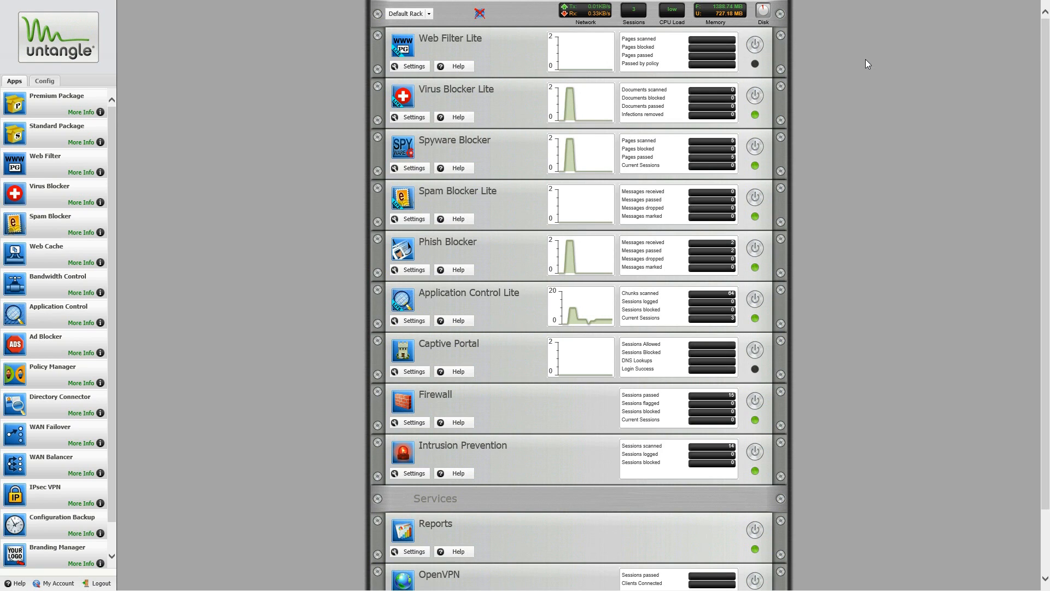
Open Config > System, view its reboot, shutdown and setup wizard options, then close it
left_click(44, 81)
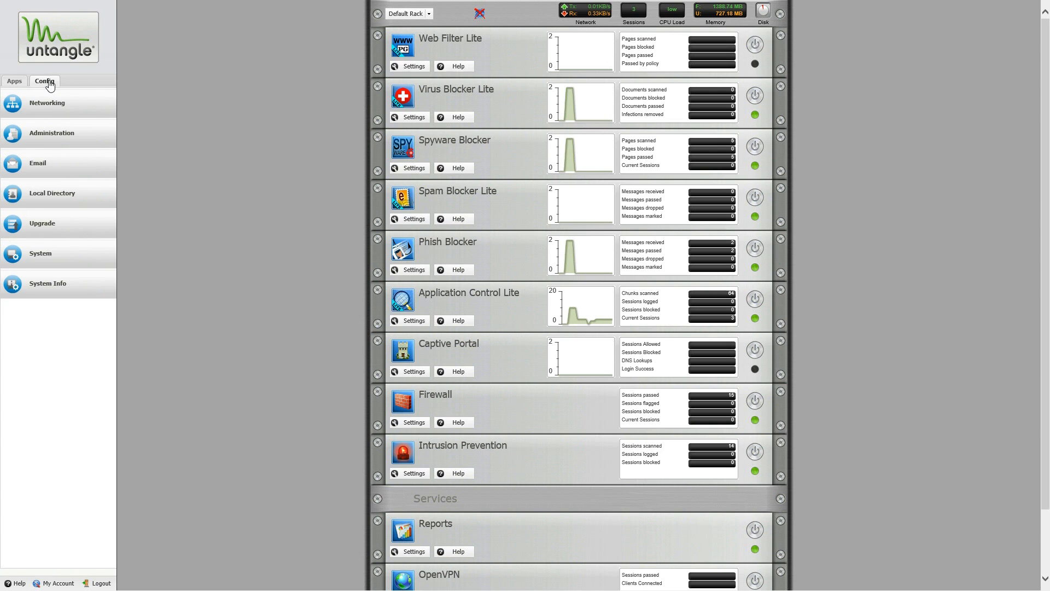
left_click(45, 80)
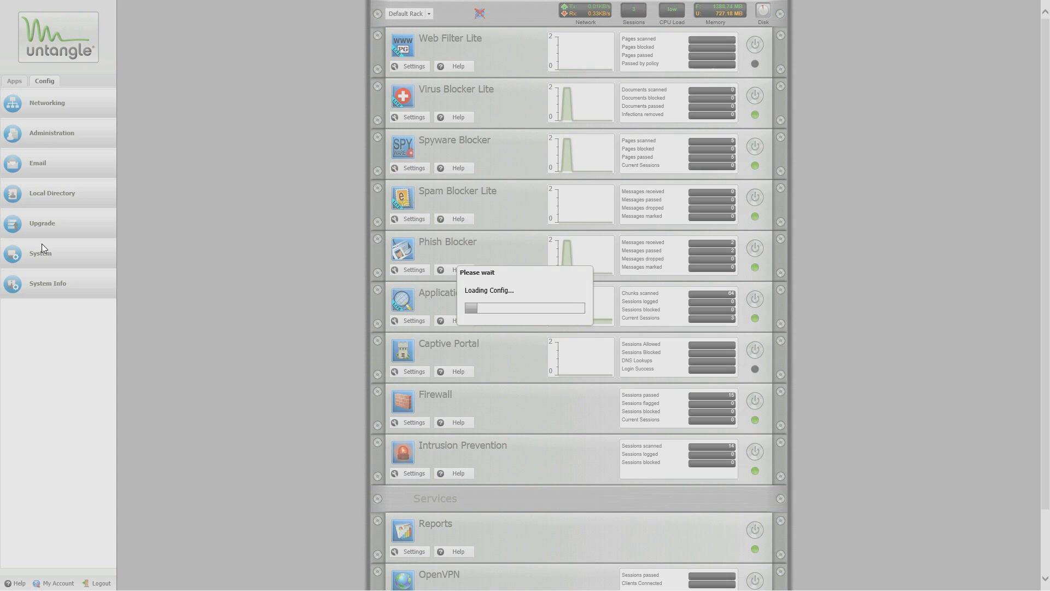
left_click(40, 253)
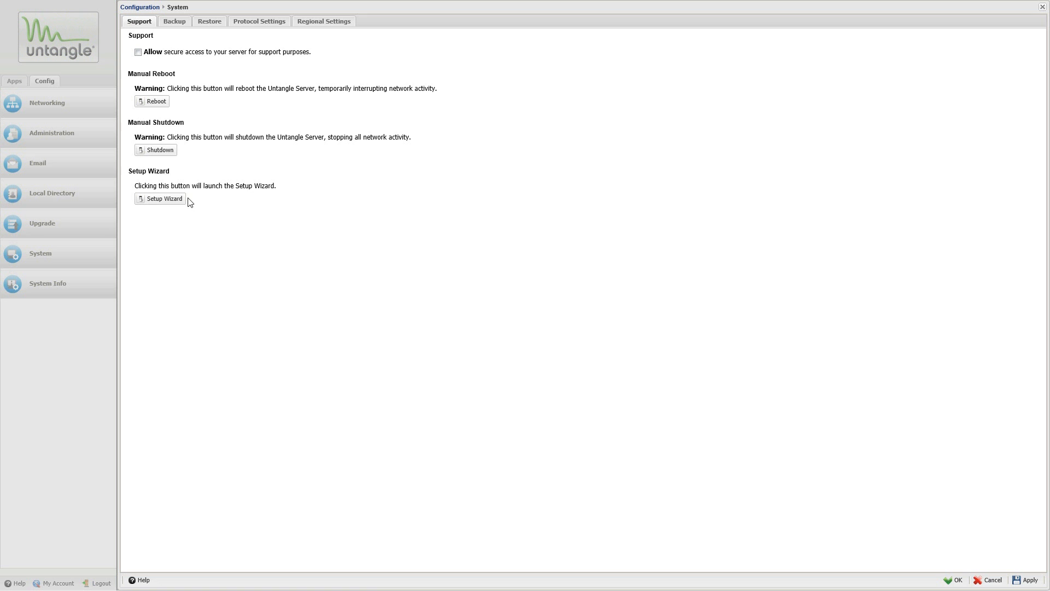
mouse_move(145, 86)
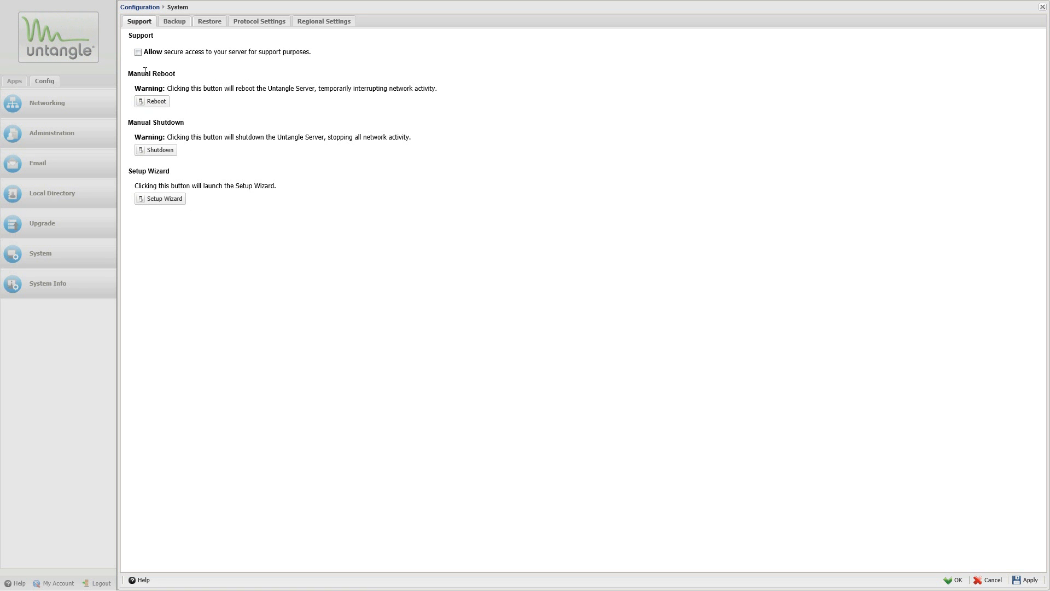
mouse_move(570, 352)
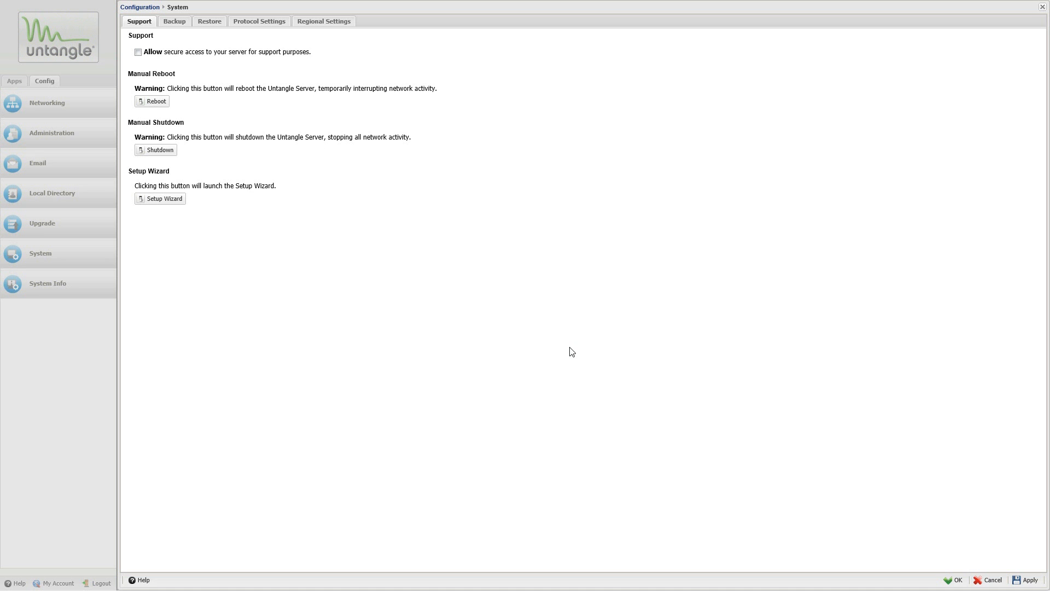
mouse_move(576, 337)
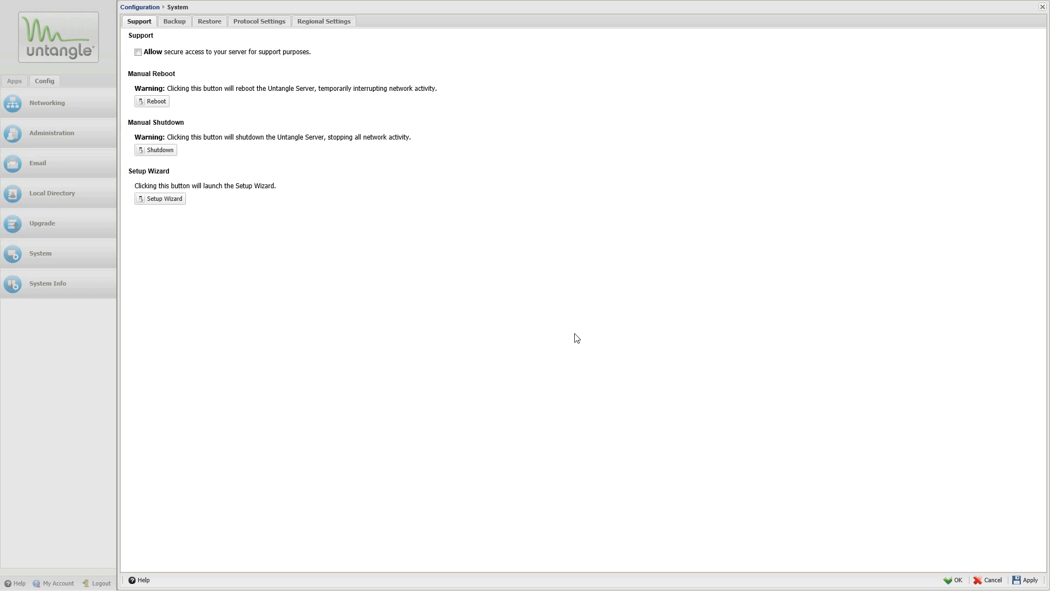
mouse_move(1012, 40)
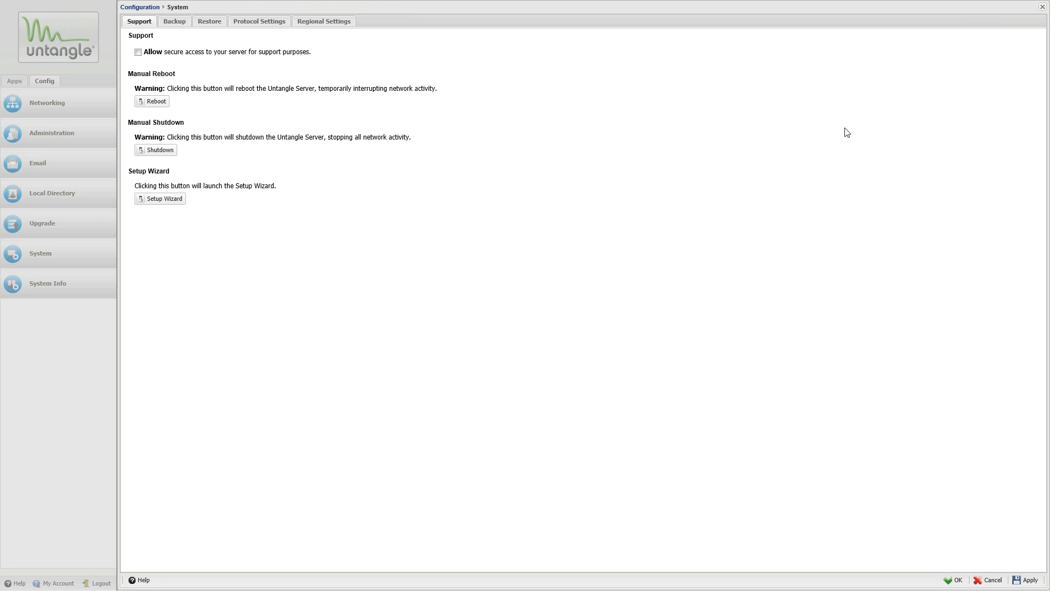
left_click(14, 81)
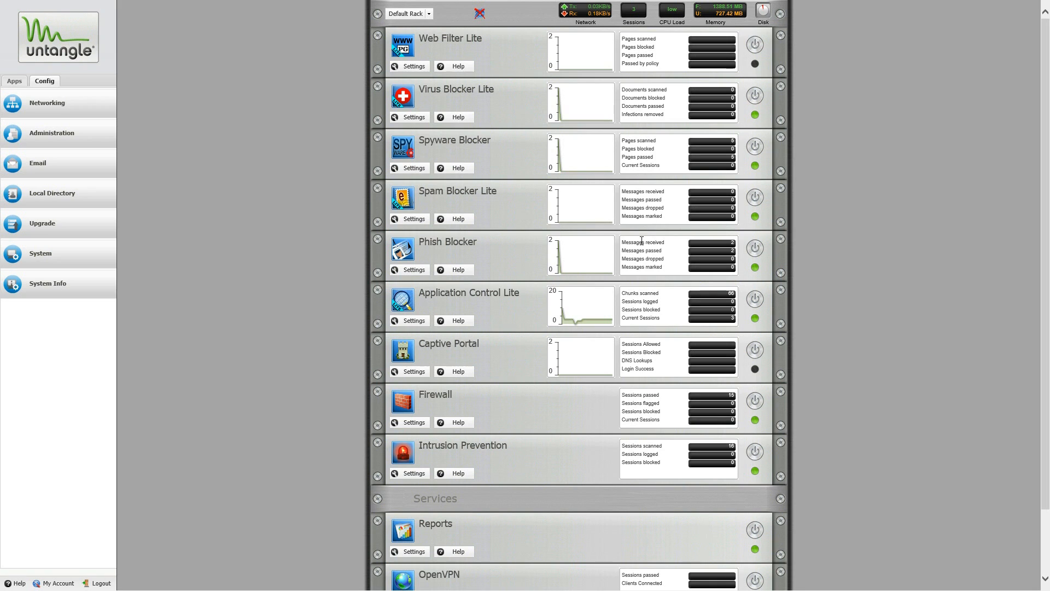
mouse_move(278, 240)
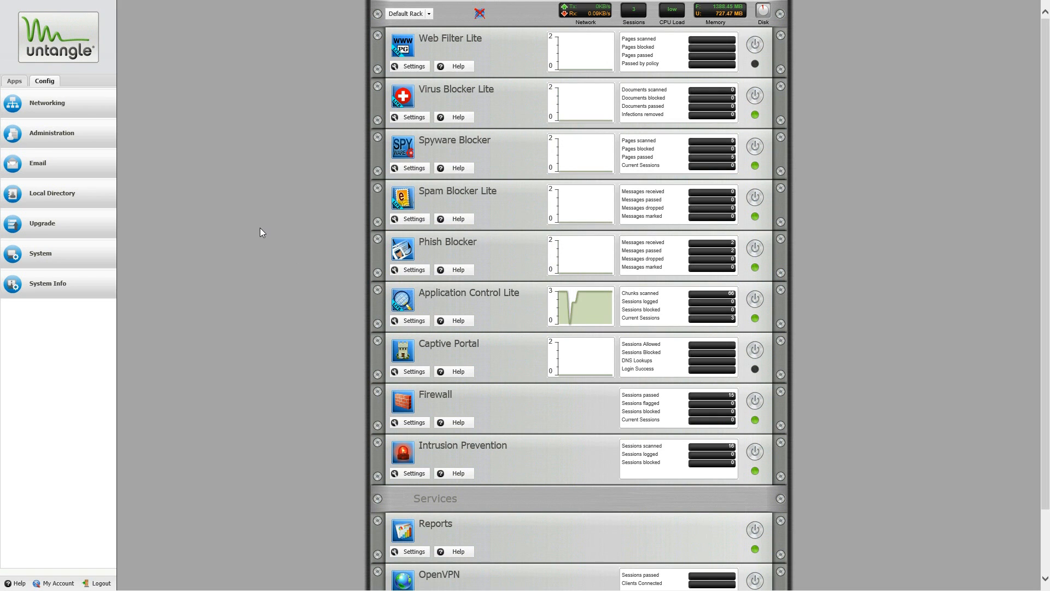
mouse_move(271, 221)
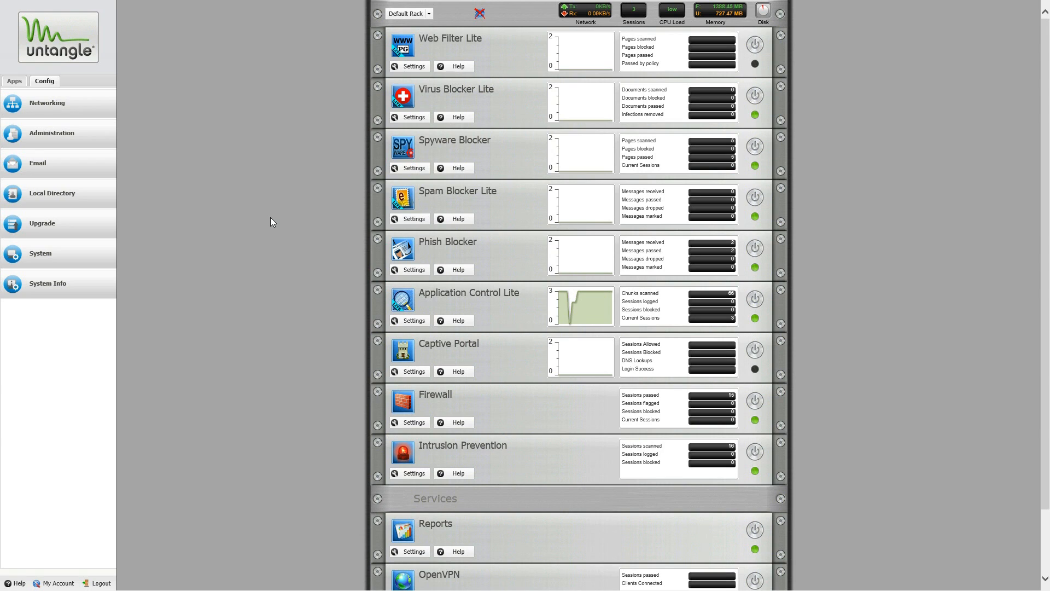